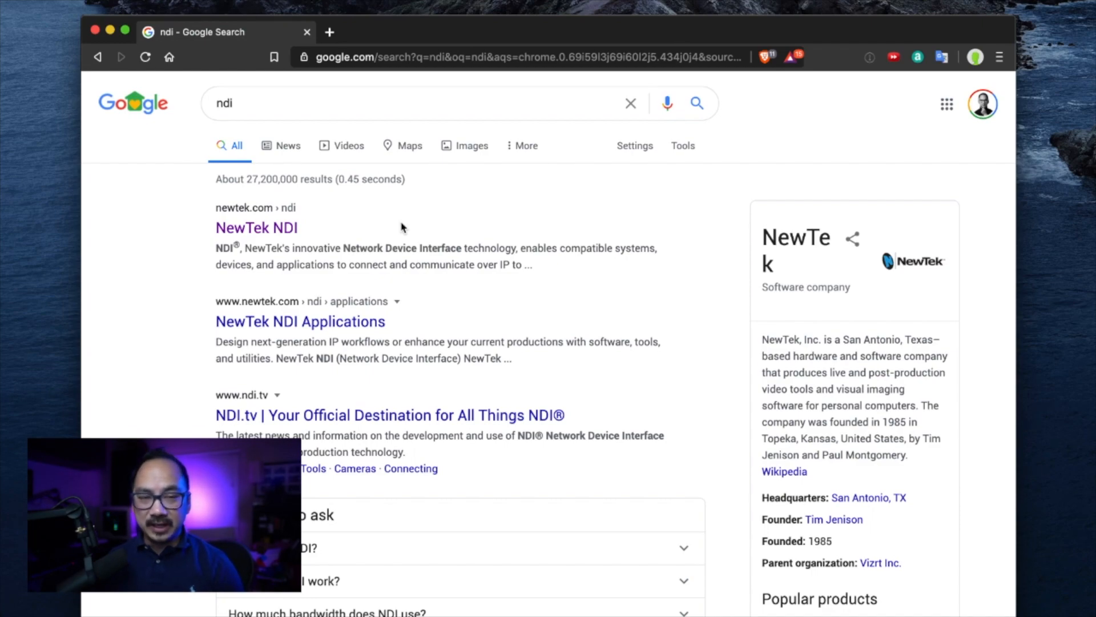
Follow the NewTek NDI Google result through to the NDI.tv homepage
click(256, 228)
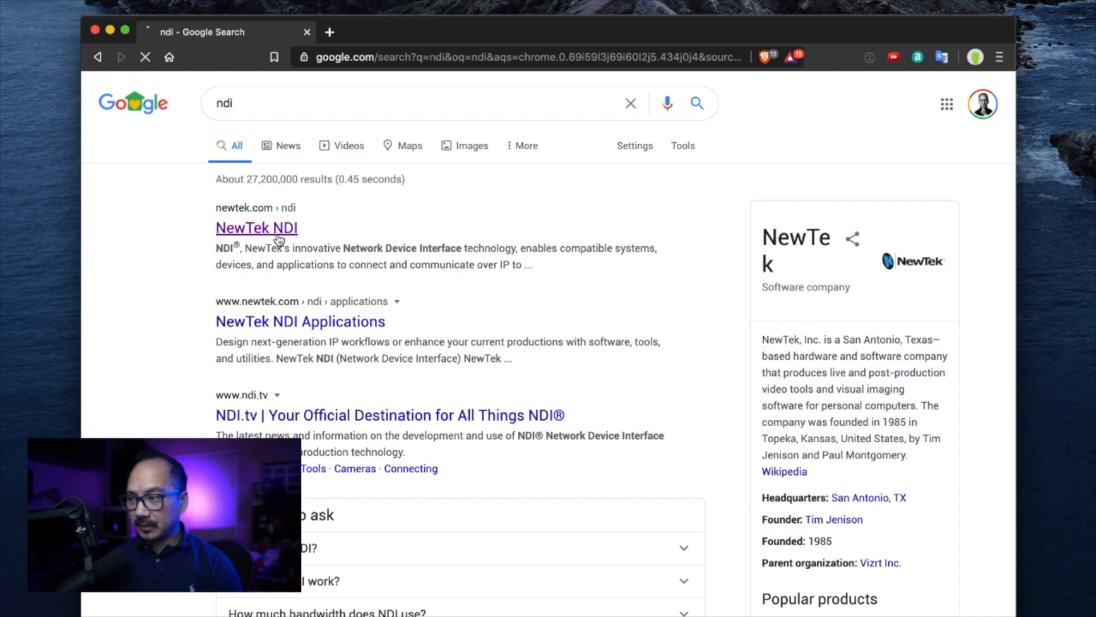
click(390, 414)
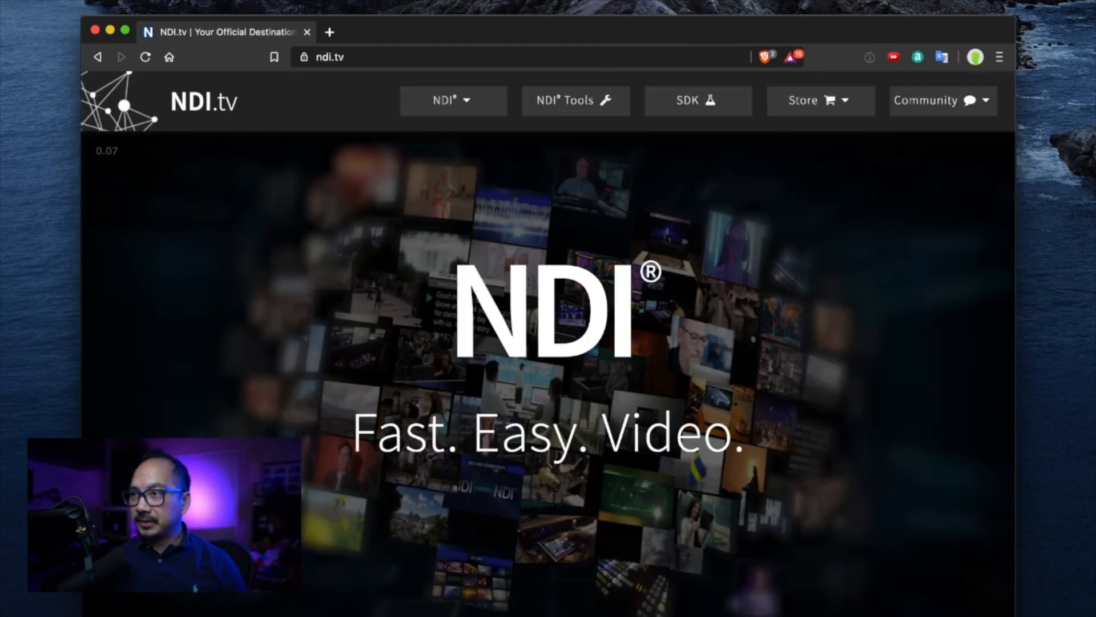
click(16, 425)
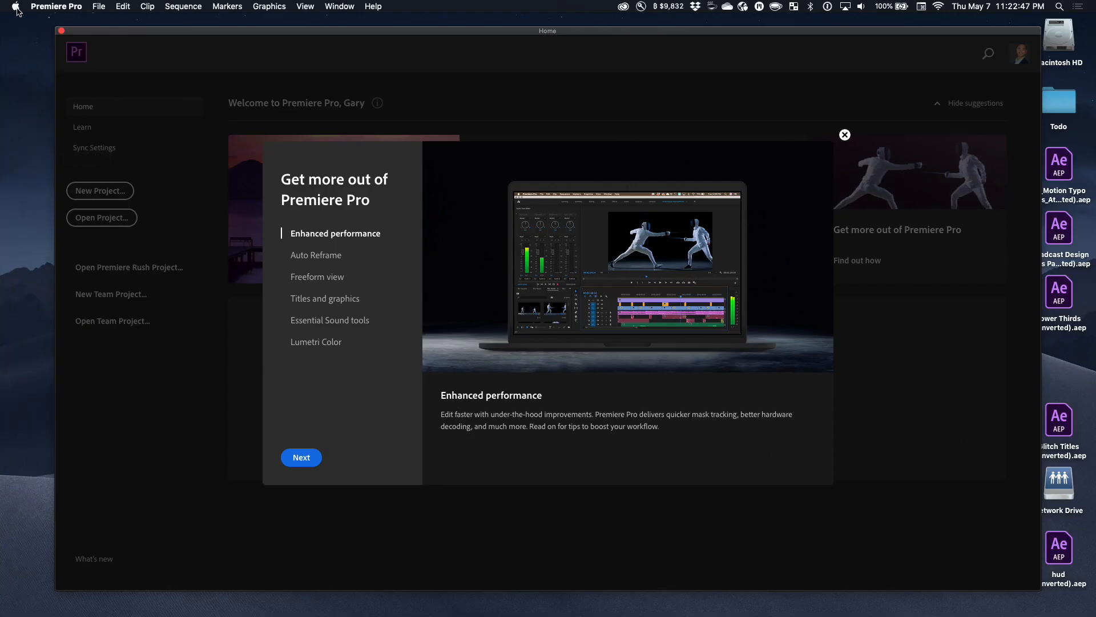
click(15, 6)
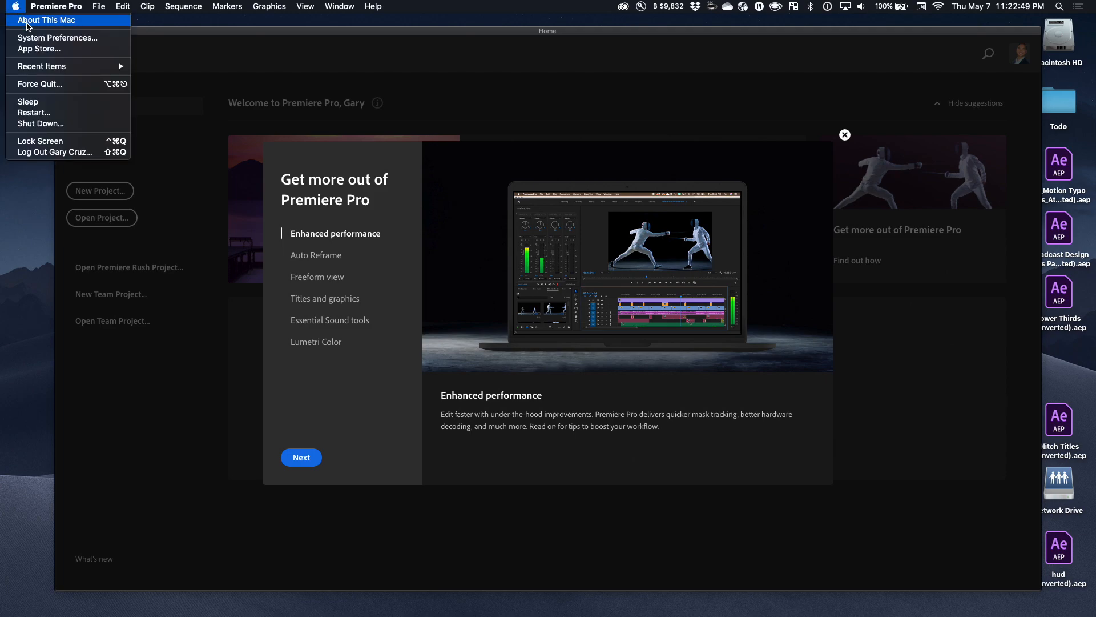
click(47, 19)
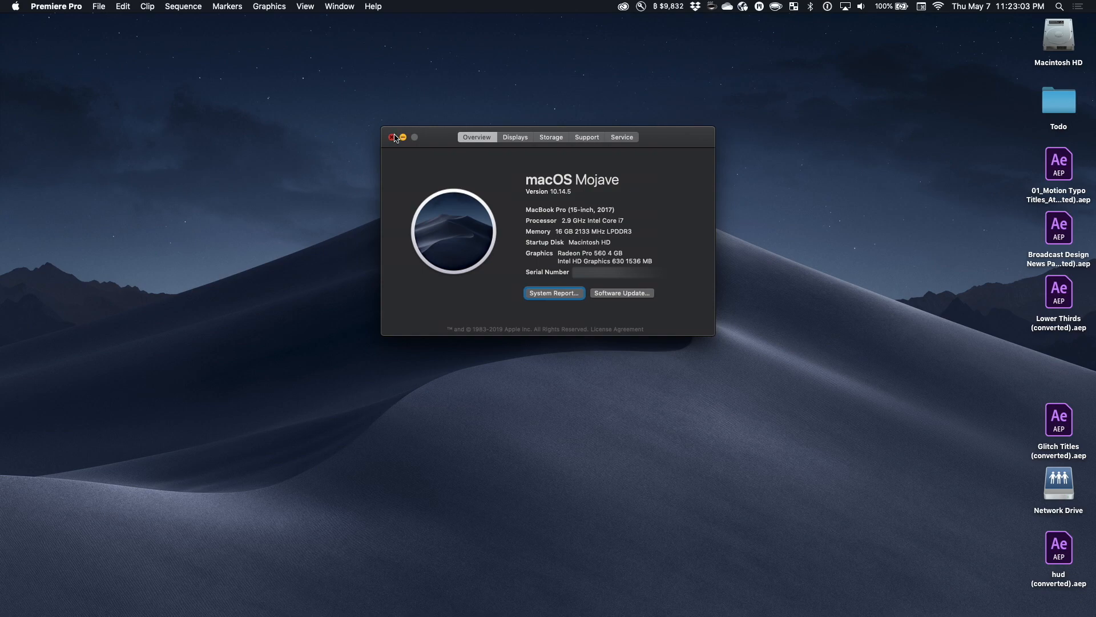
click(394, 137)
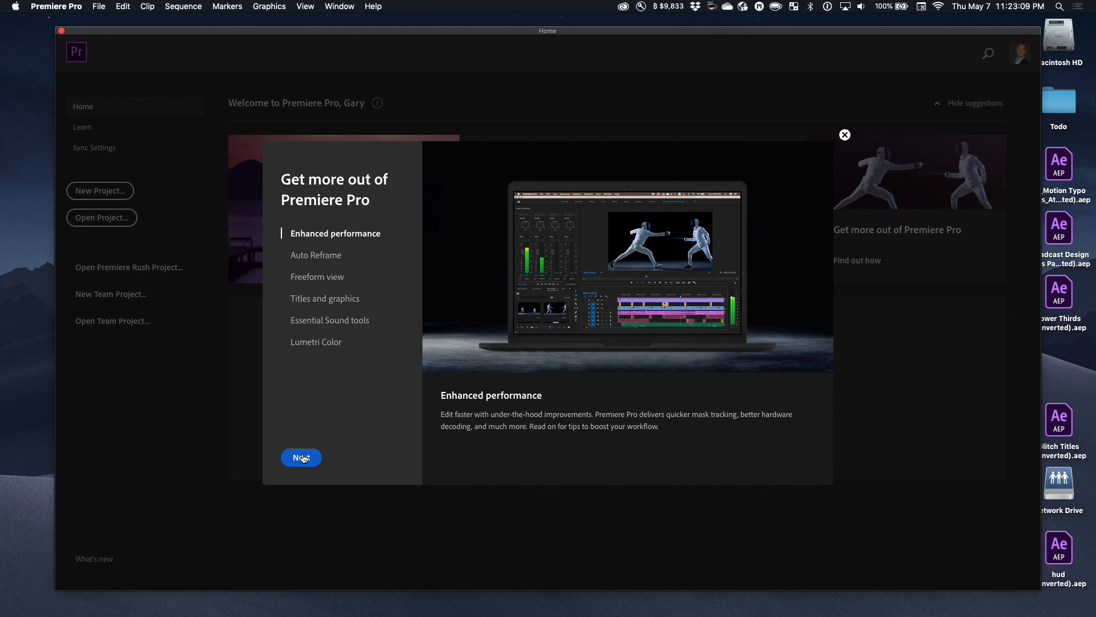
Dismiss the welcome tour and create a new project named 'NDI Test'
click(324, 298)
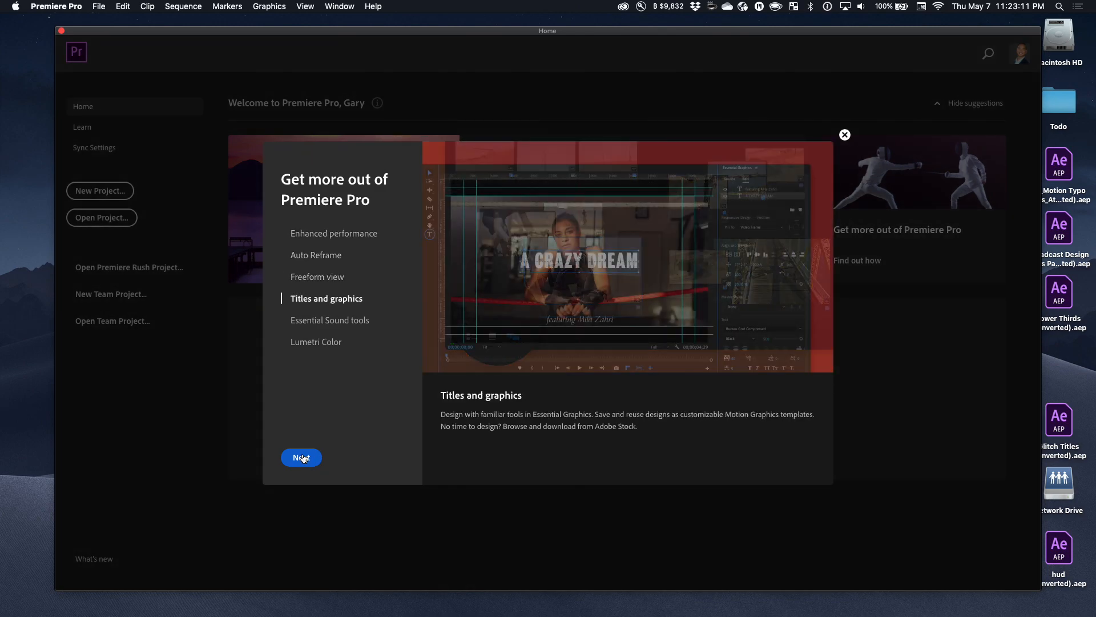
click(844, 134)
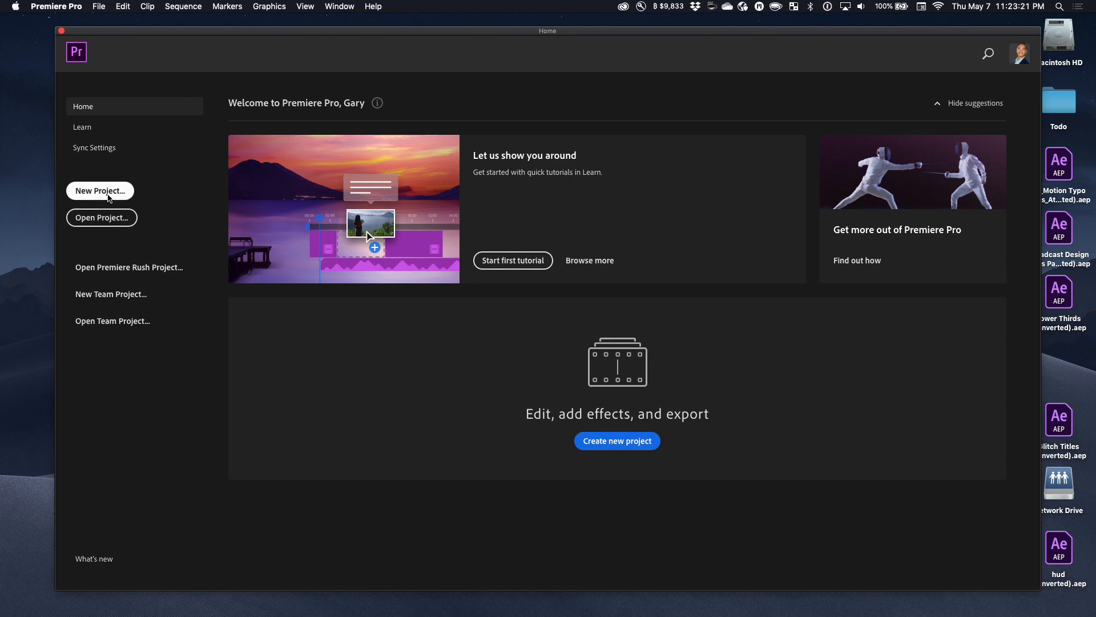
click(99, 190)
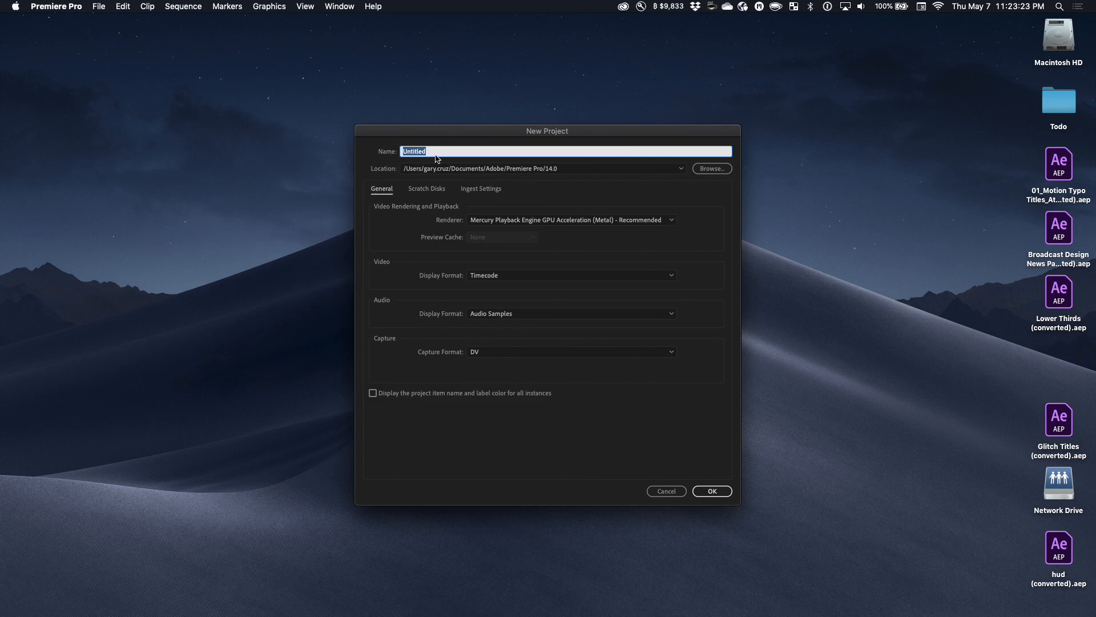
mouse_move(576, 161)
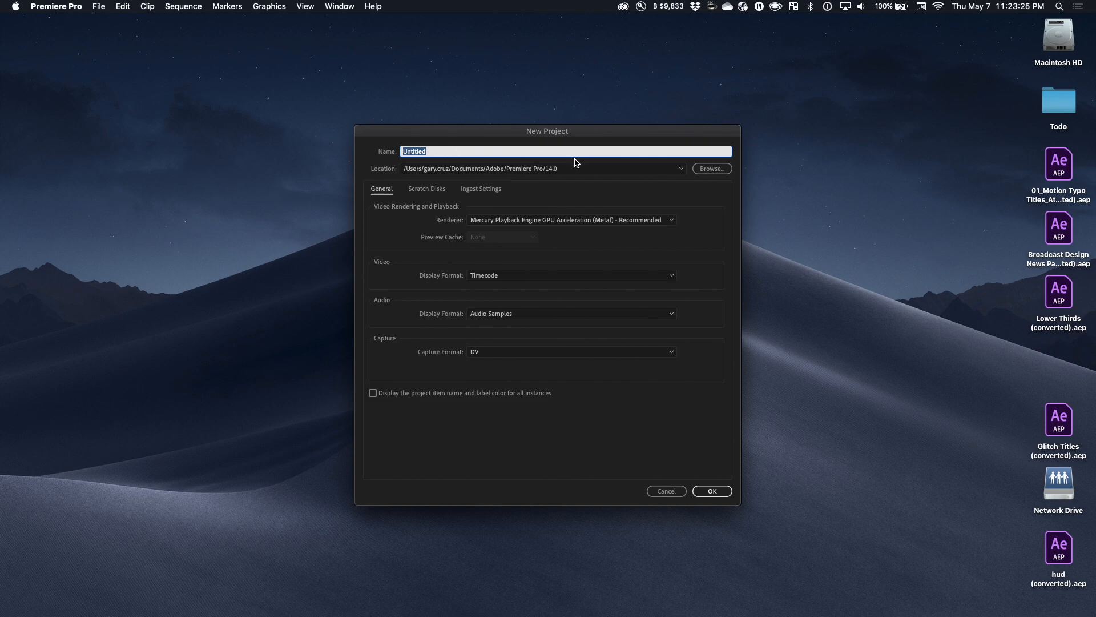
text(N)
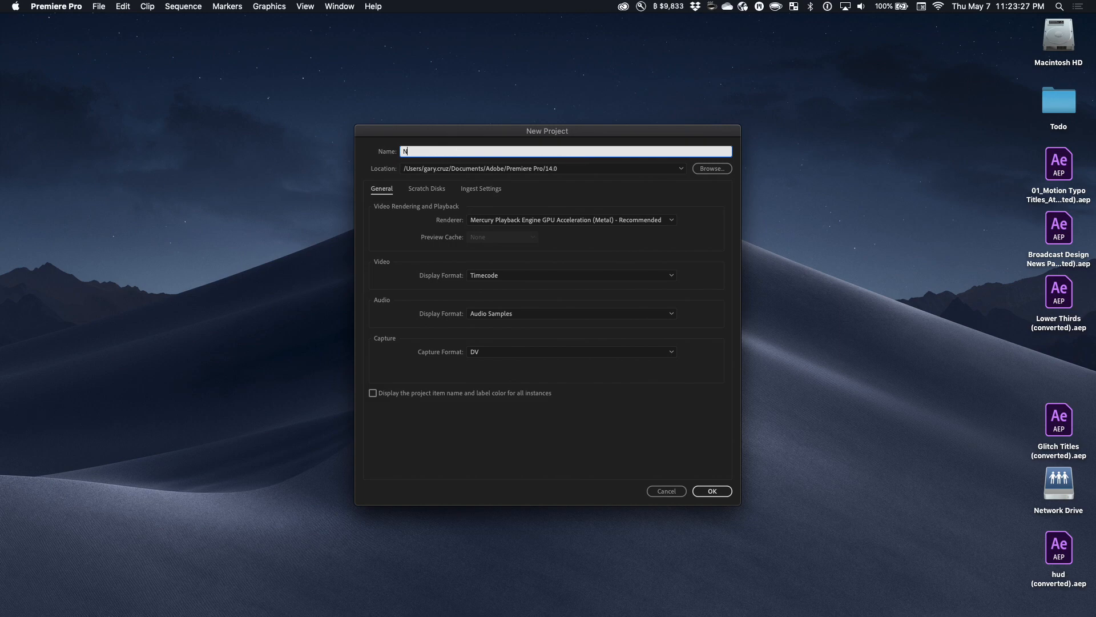
click(711, 491)
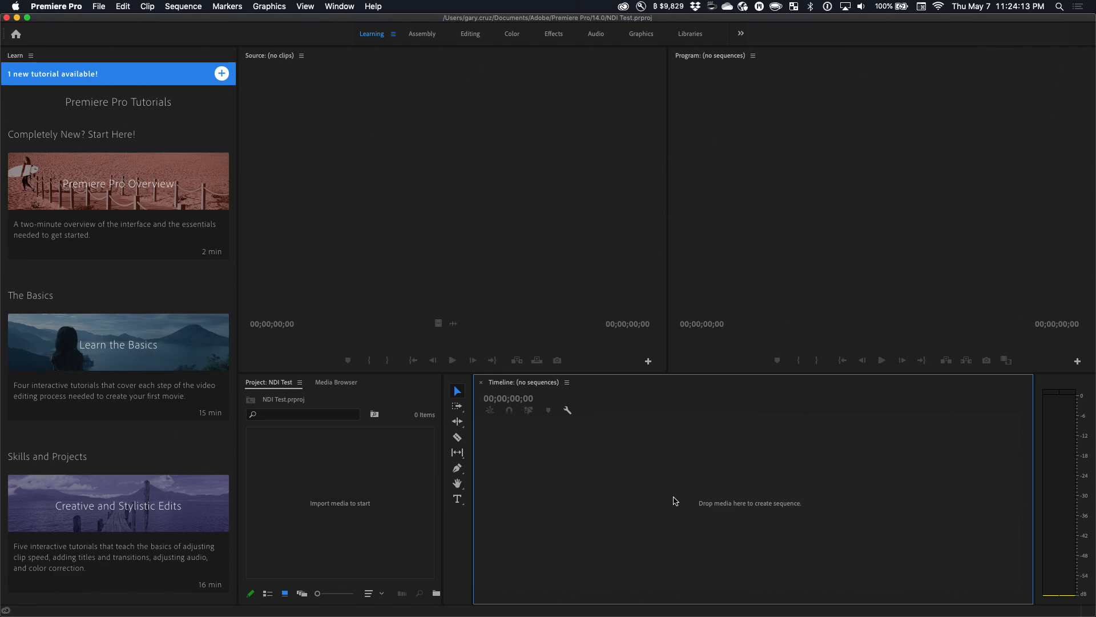
Switch to a layout without tutorials and set the playhead near 00:00:05:21
click(340, 6)
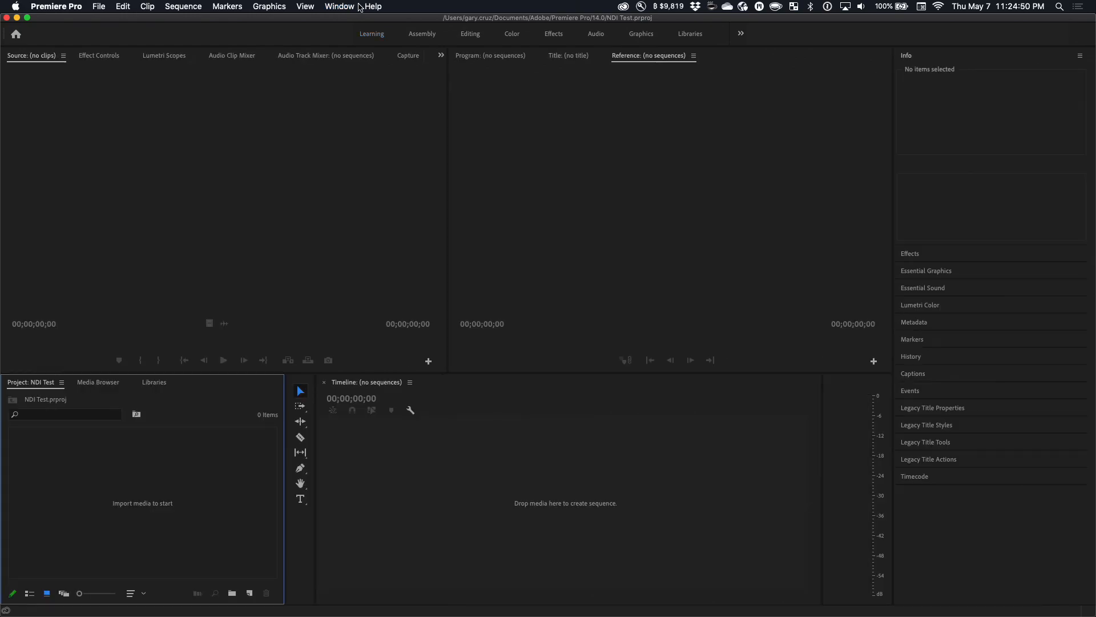
mouse_move(311, 211)
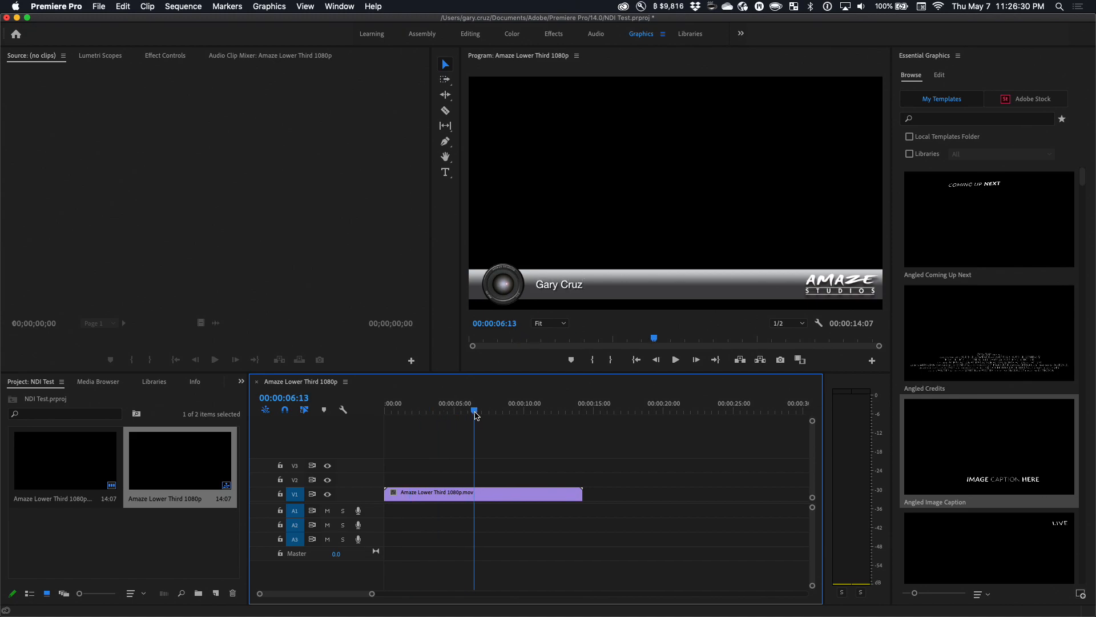
click(463, 402)
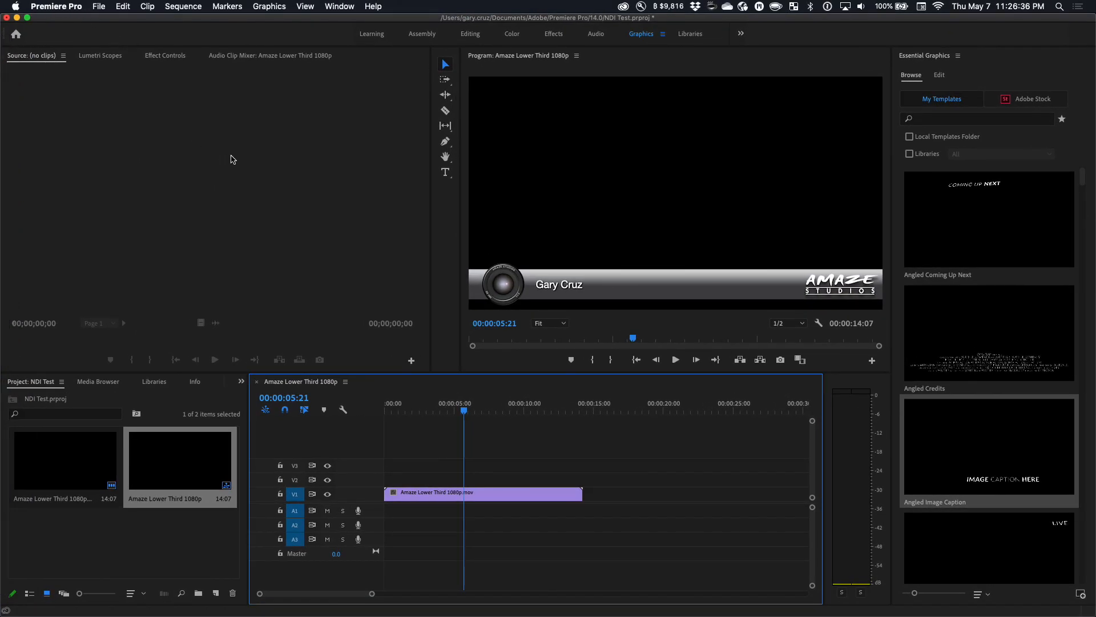
click(56, 7)
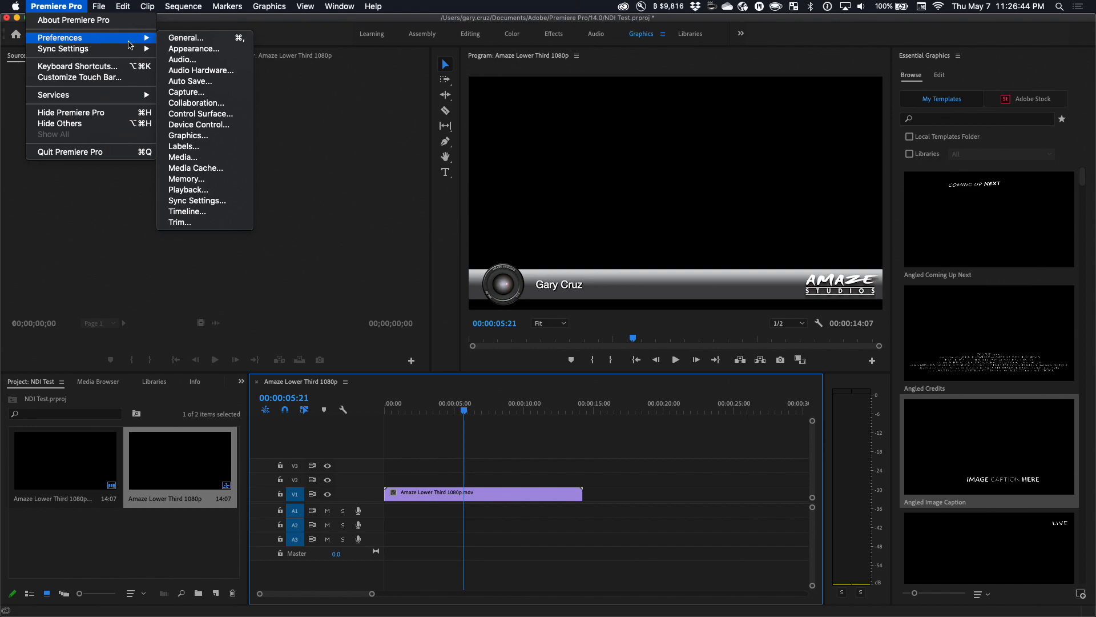
mouse_move(188, 135)
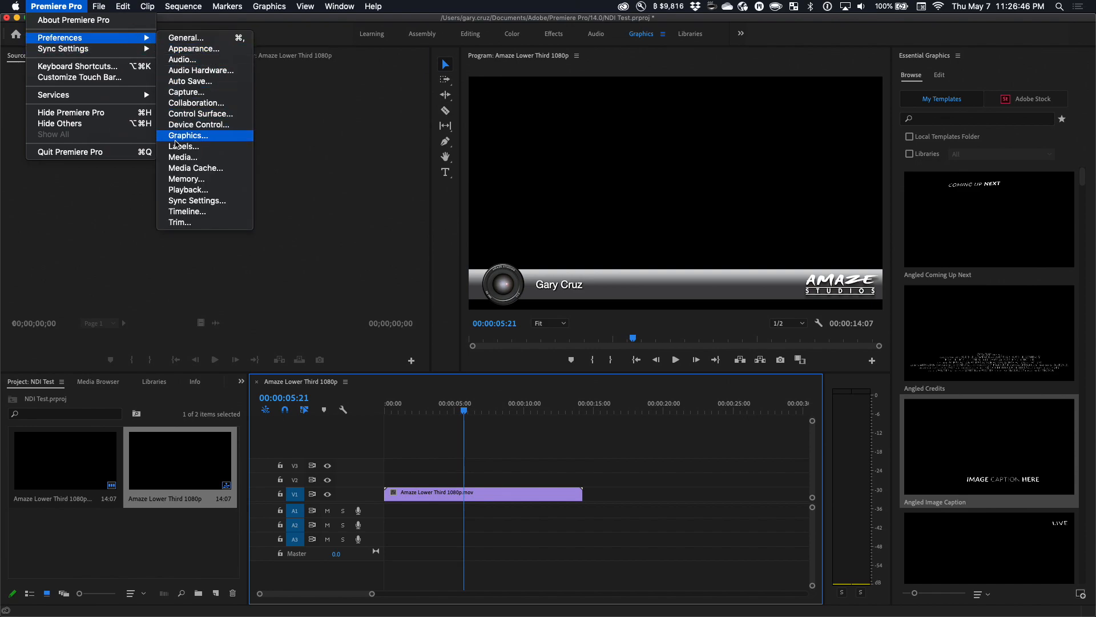
mouse_move(199, 113)
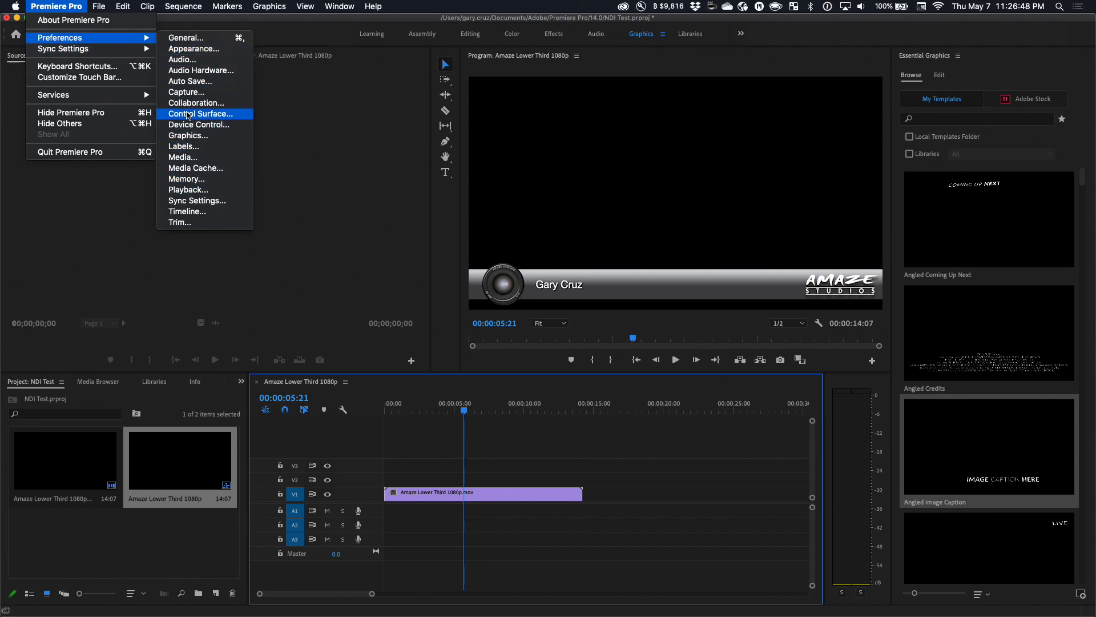
mouse_move(186, 189)
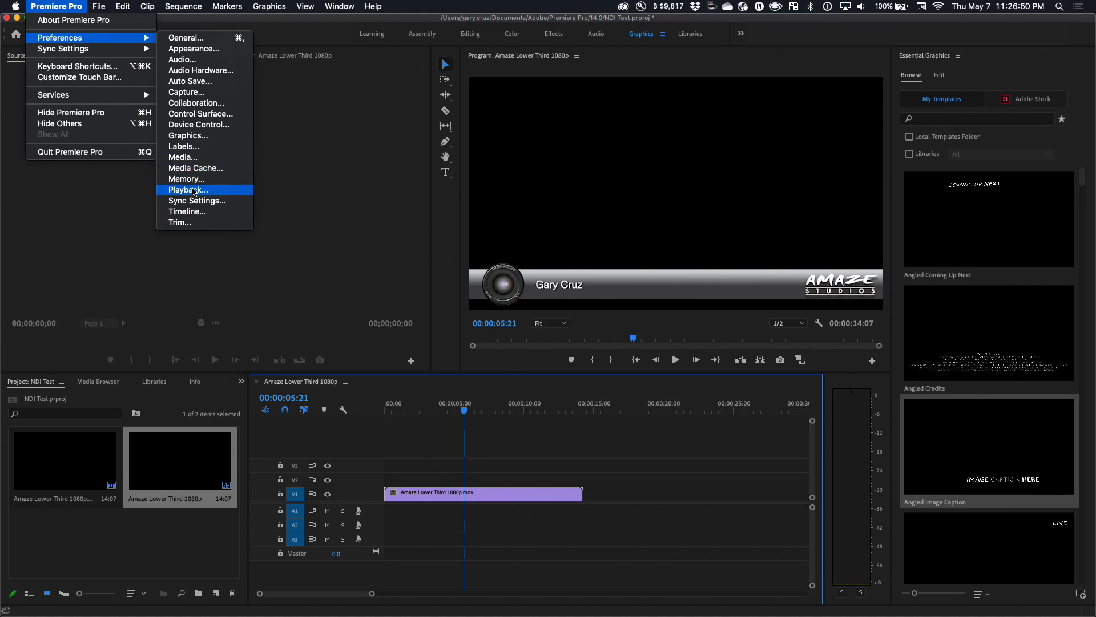
click(188, 189)
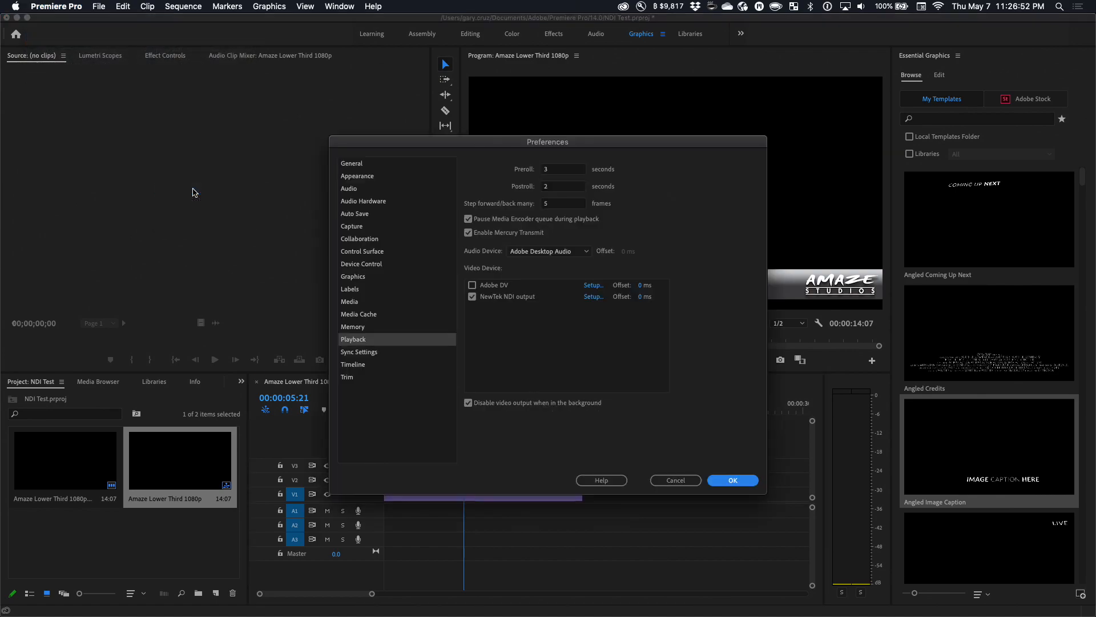
mouse_move(482, 306)
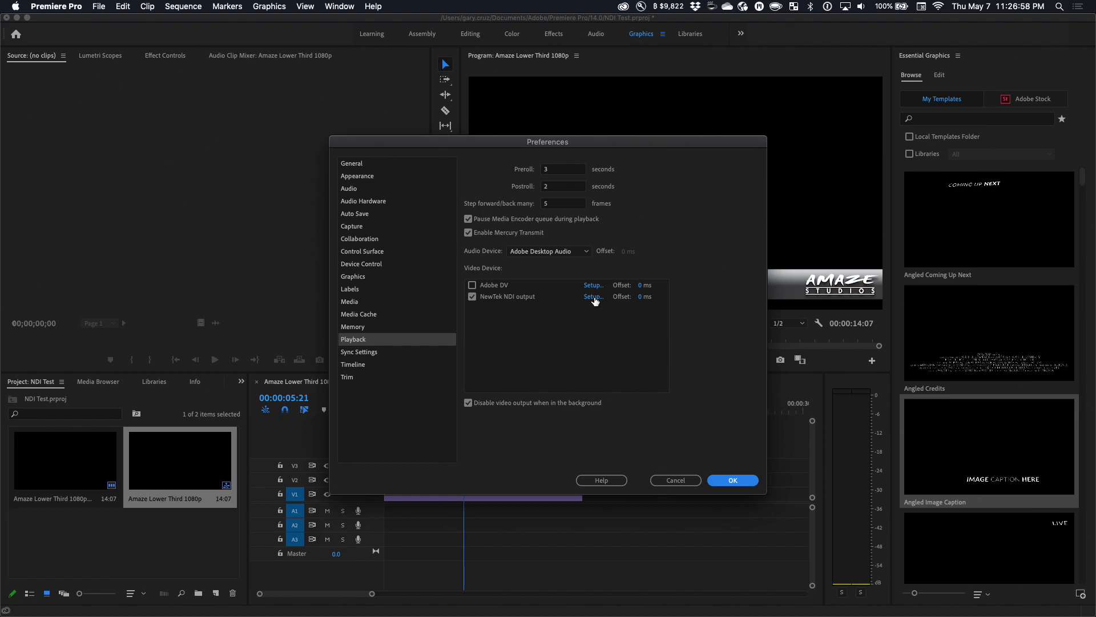
mouse_move(528, 295)
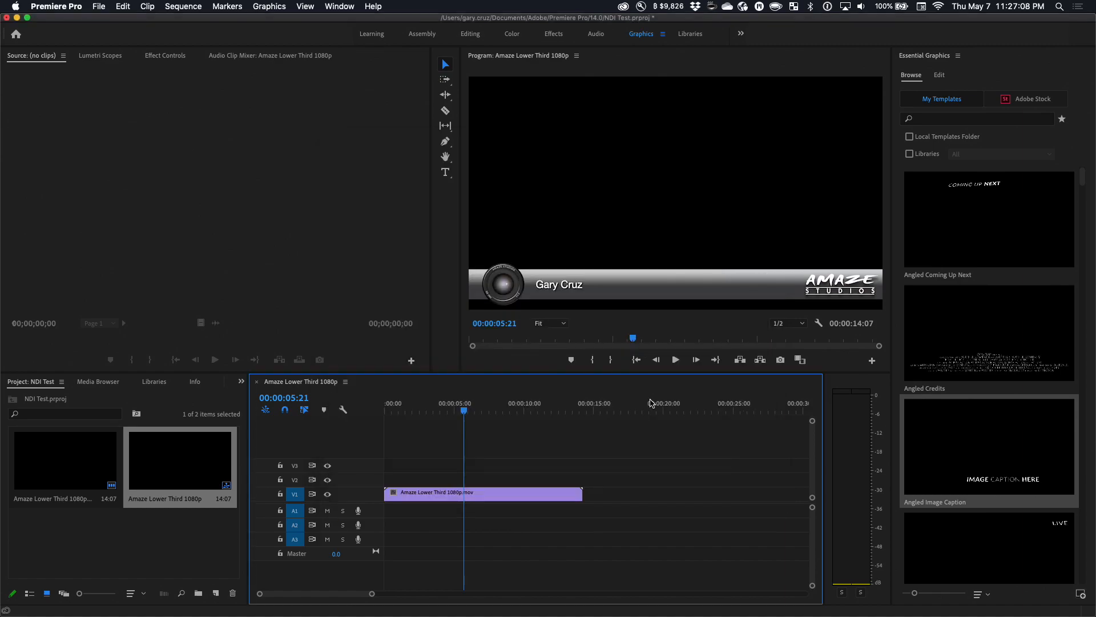
Move the playhead through the lower-third sequence to about 00:00:14:02
click(440, 403)
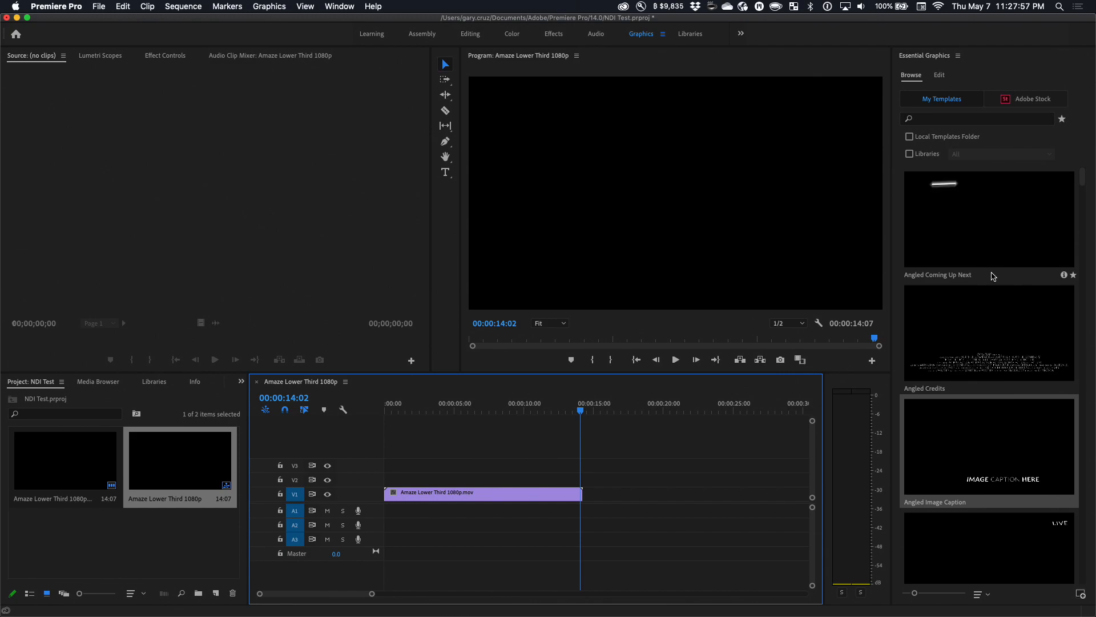
Place Angled Slate on V1 after the lower third and set playback resolution to Full
scroll(down, 3)
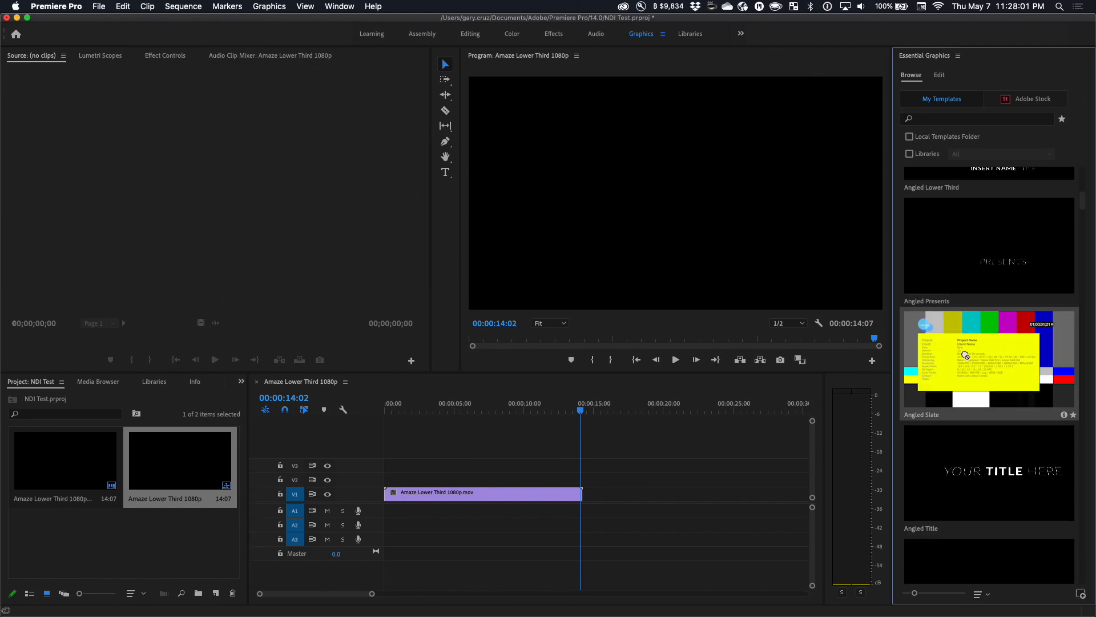
drag(979, 357, 615, 493)
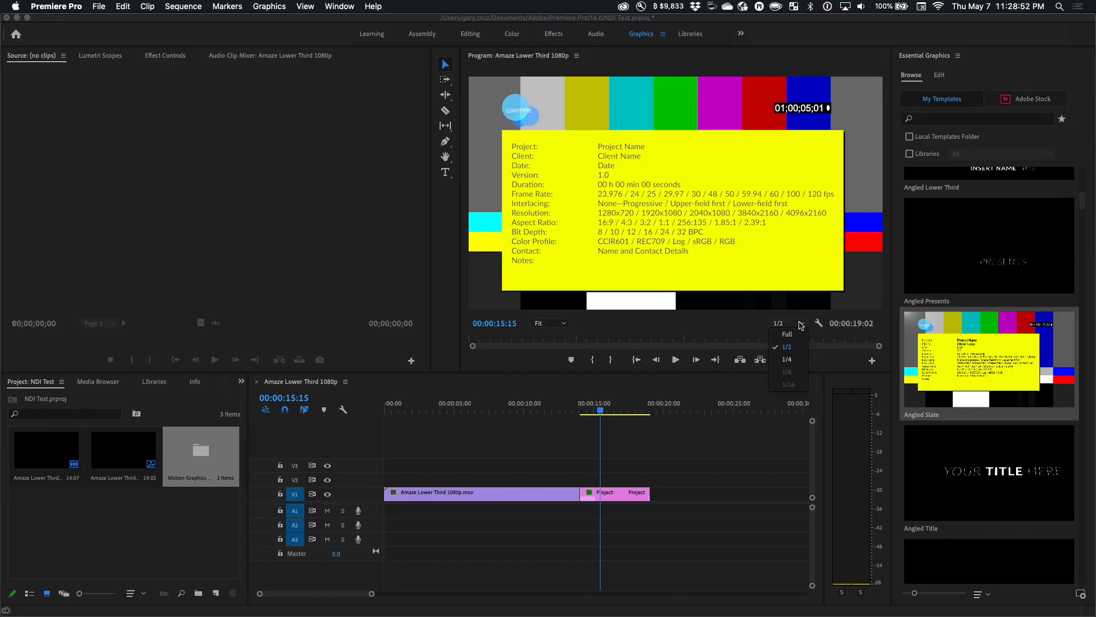
click(787, 334)
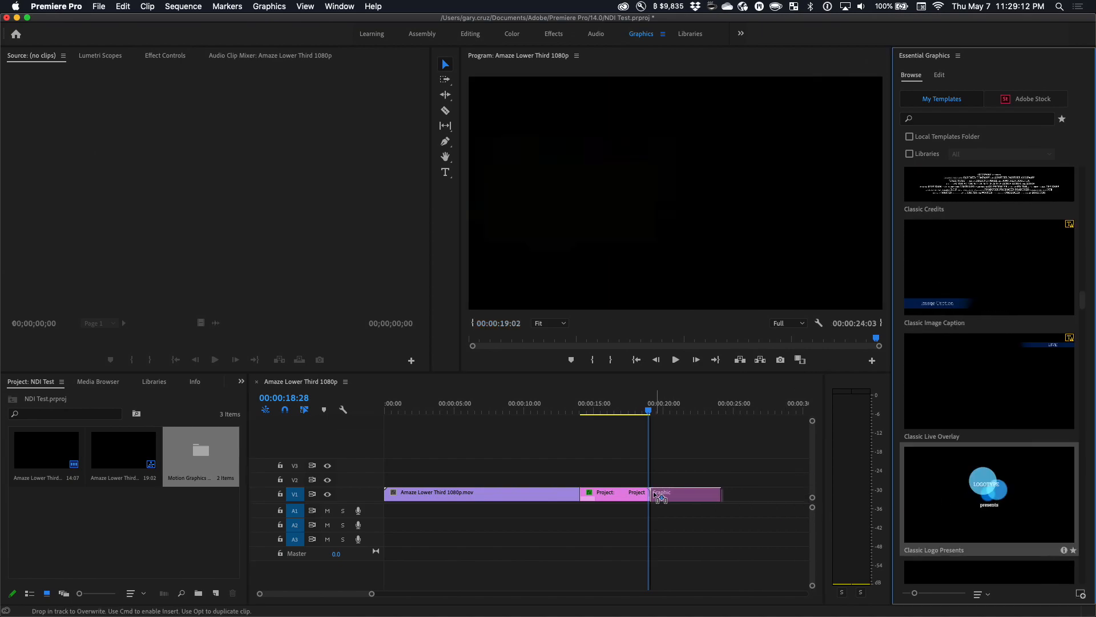
Drop Classic Logo Presents after the slate and select its 'presents' text
click(647, 411)
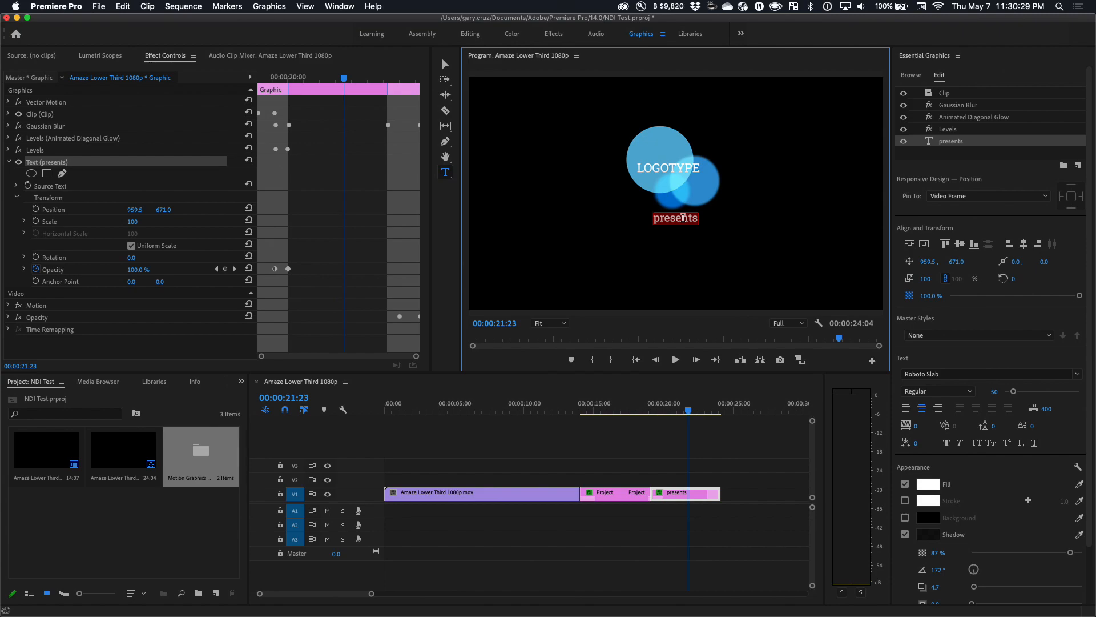
click(697, 414)
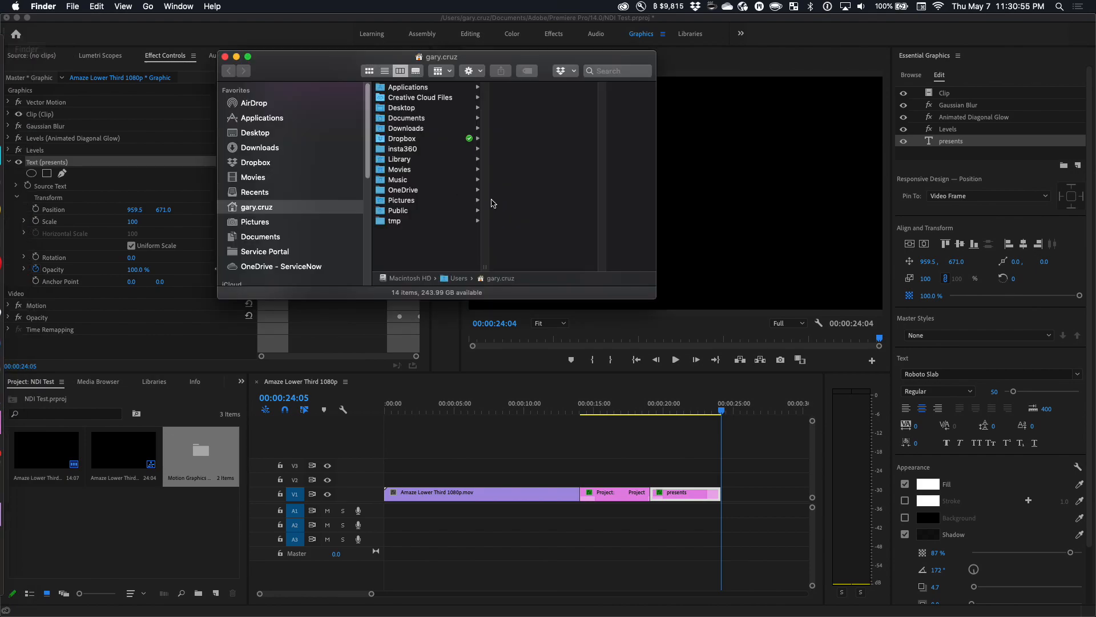
mouse_move(268, 146)
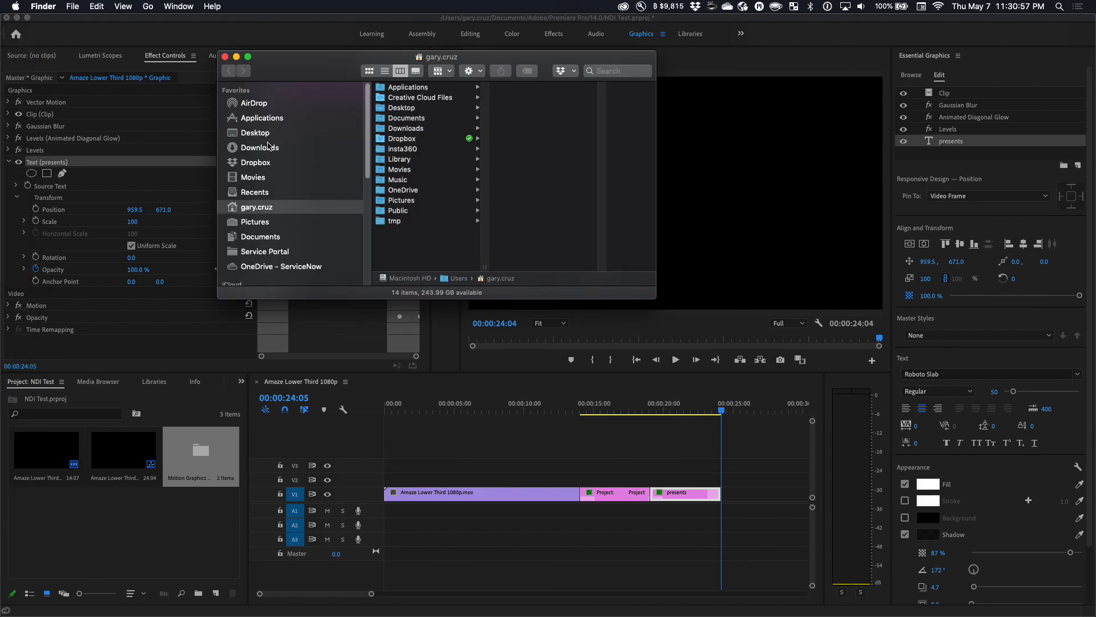
Open the Finder folder holding the converted Motion Typo Titles project
click(255, 132)
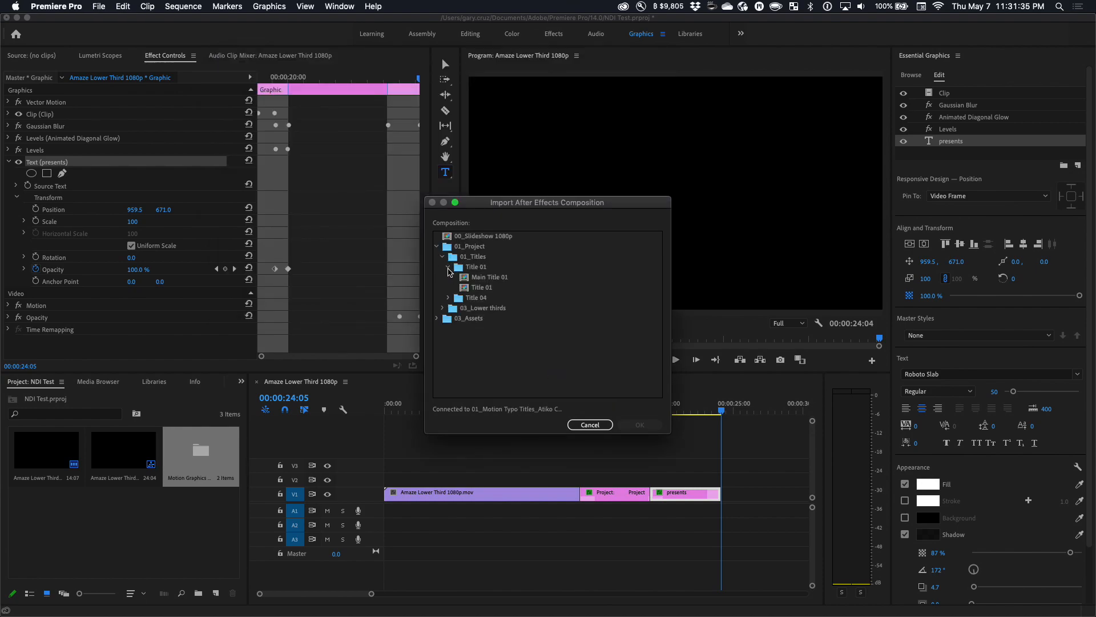
Choose Title 01 under 03_Lower thirds and import that composition
click(482, 287)
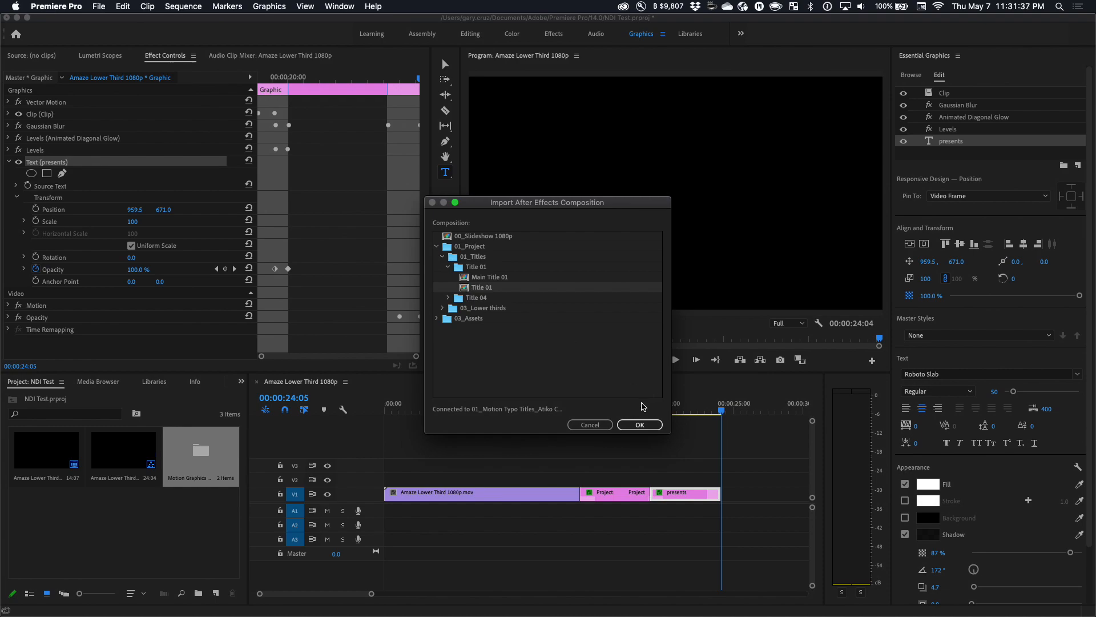
click(442, 308)
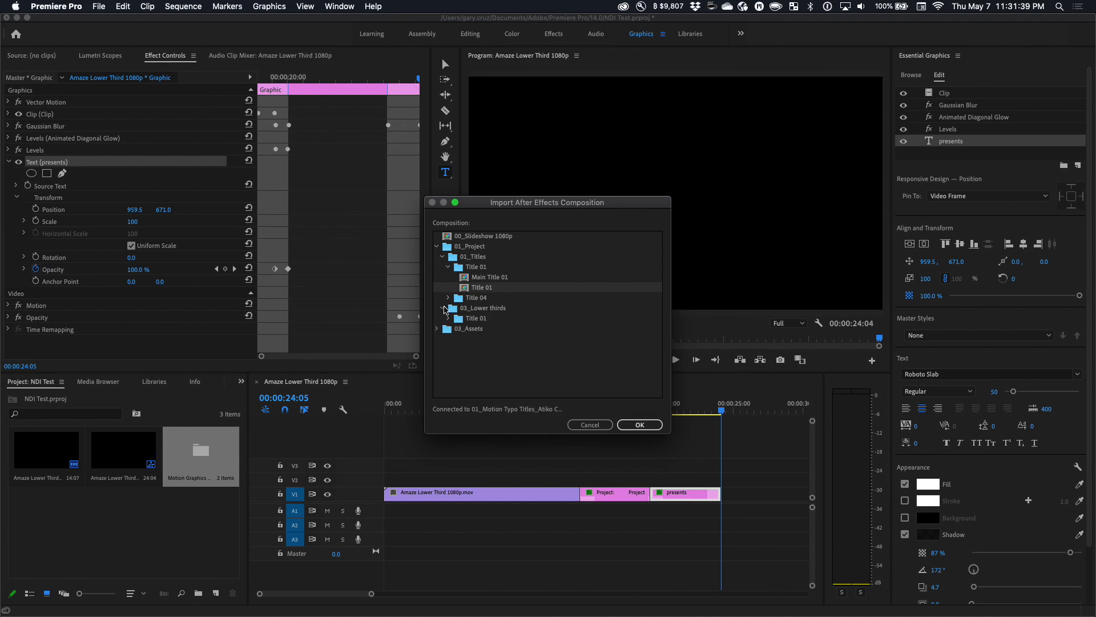
click(442, 308)
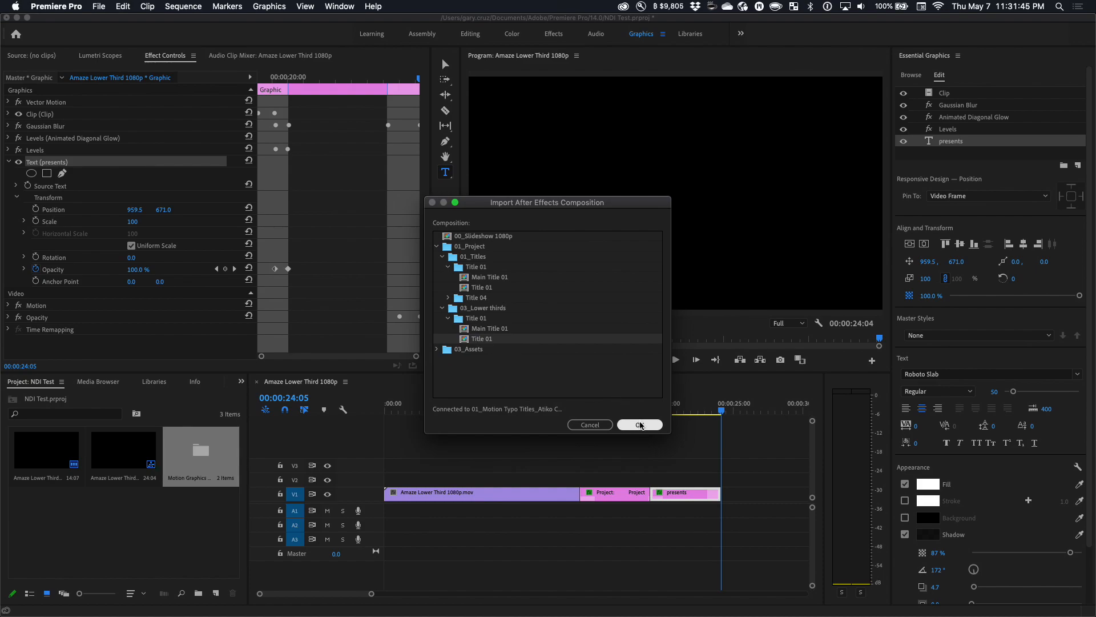
click(638, 425)
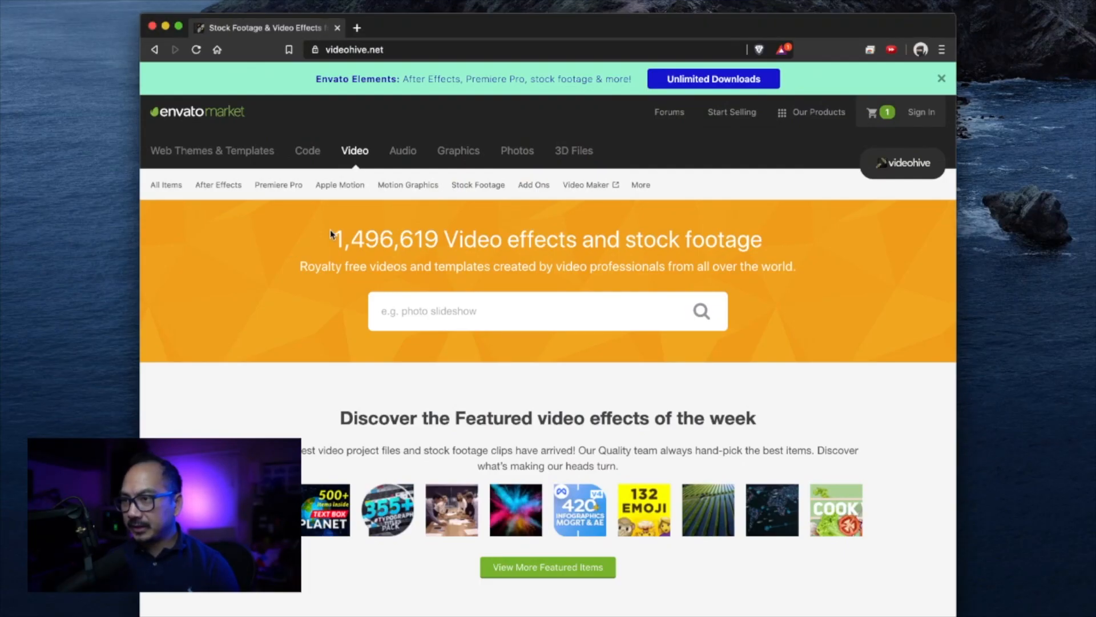
Go to VideoHive's After Effects Titles category and scroll through the designs
click(217, 185)
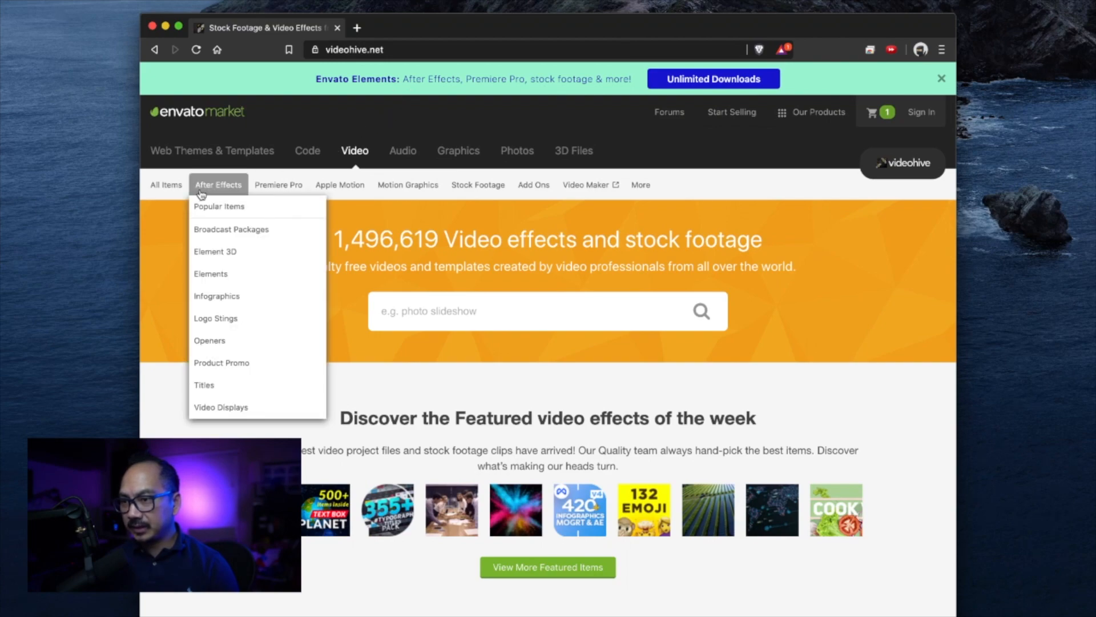
click(203, 384)
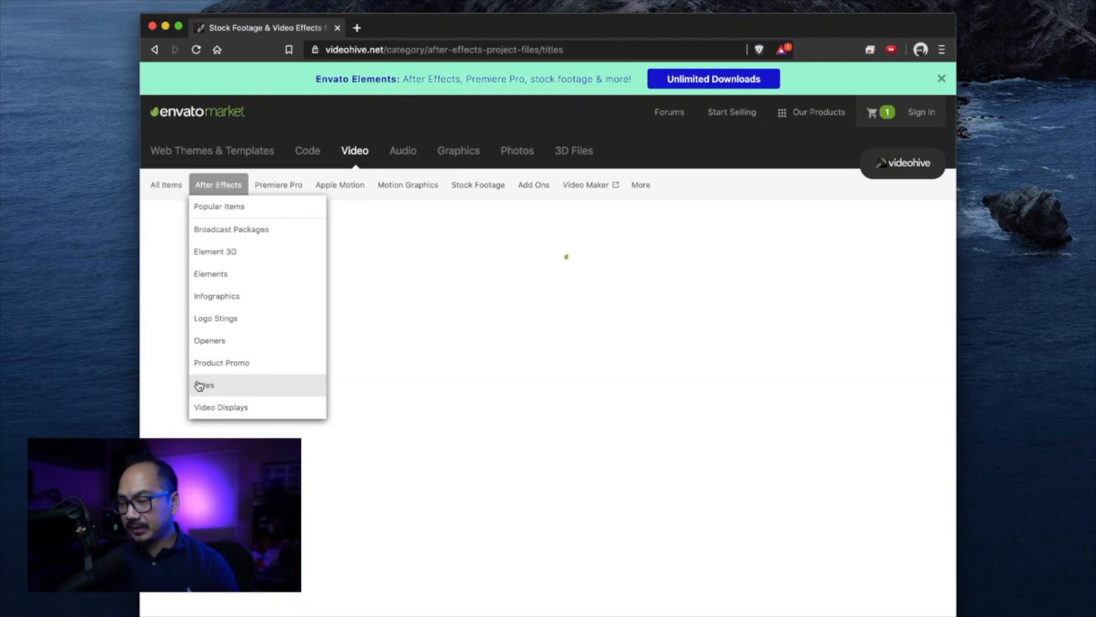
click(205, 384)
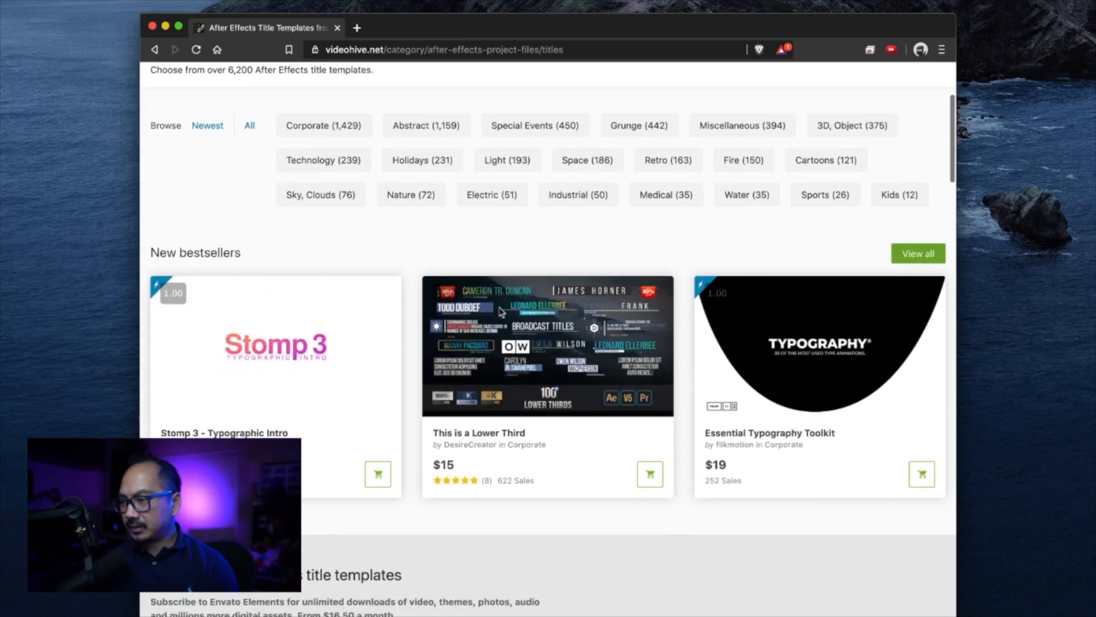
scroll(down, 3)
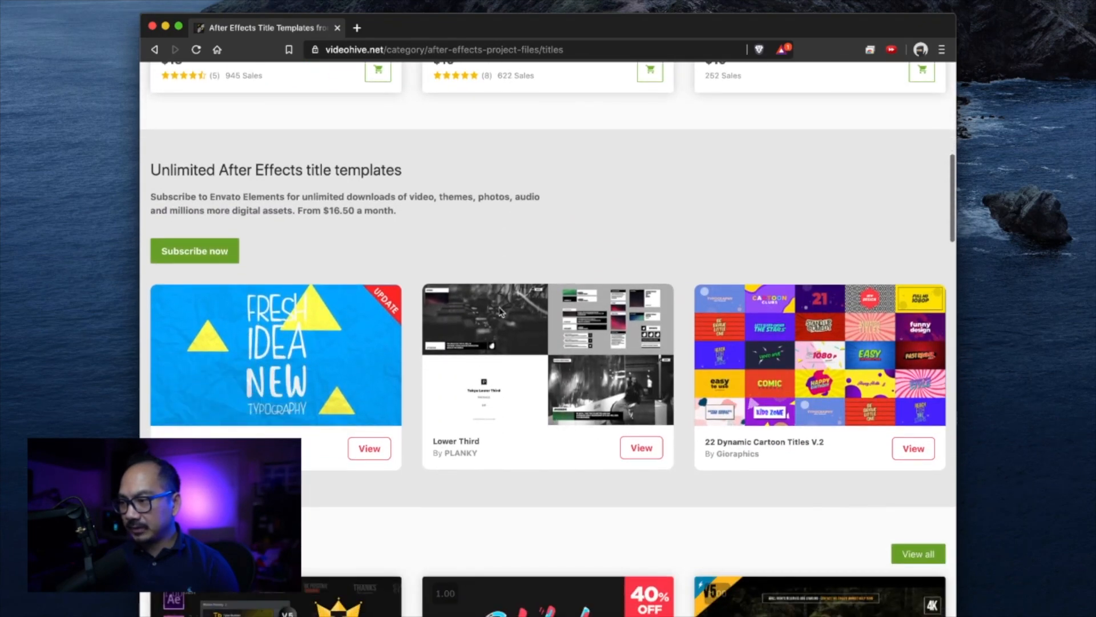
scroll(down, 3)
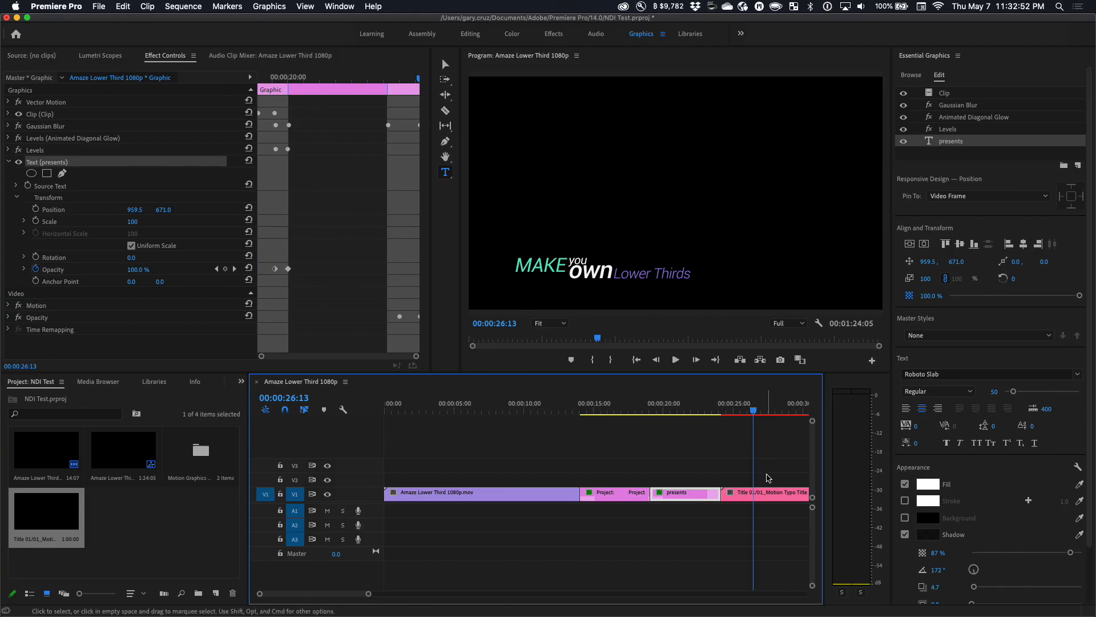
Select the Title 01 clip and enter 'Gar' and 'Cruz' as its editable text
click(767, 493)
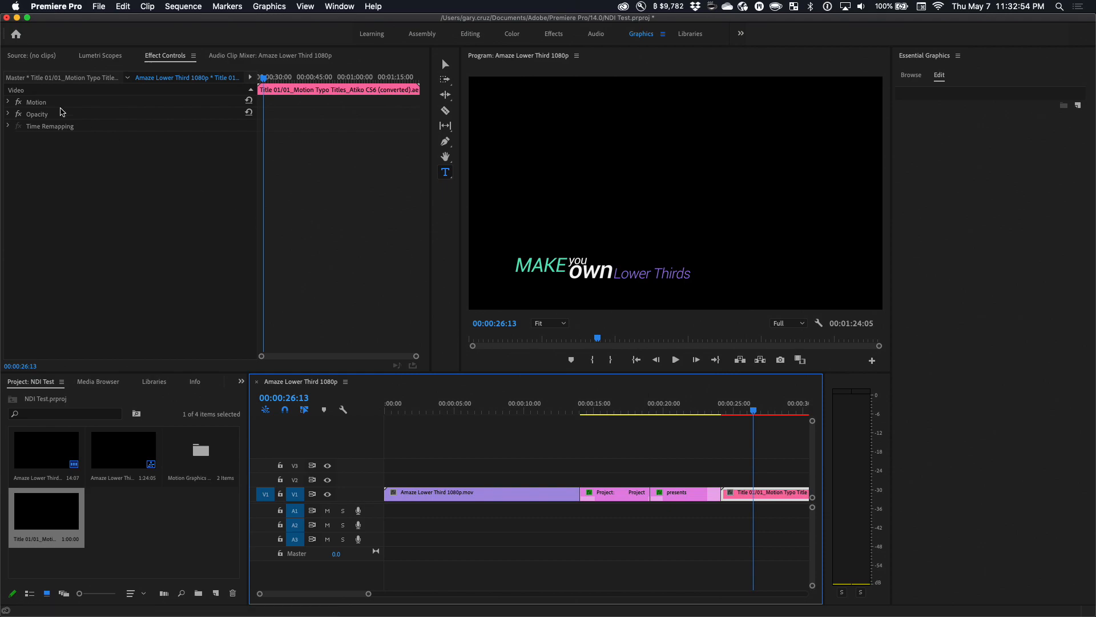
mouse_move(82, 84)
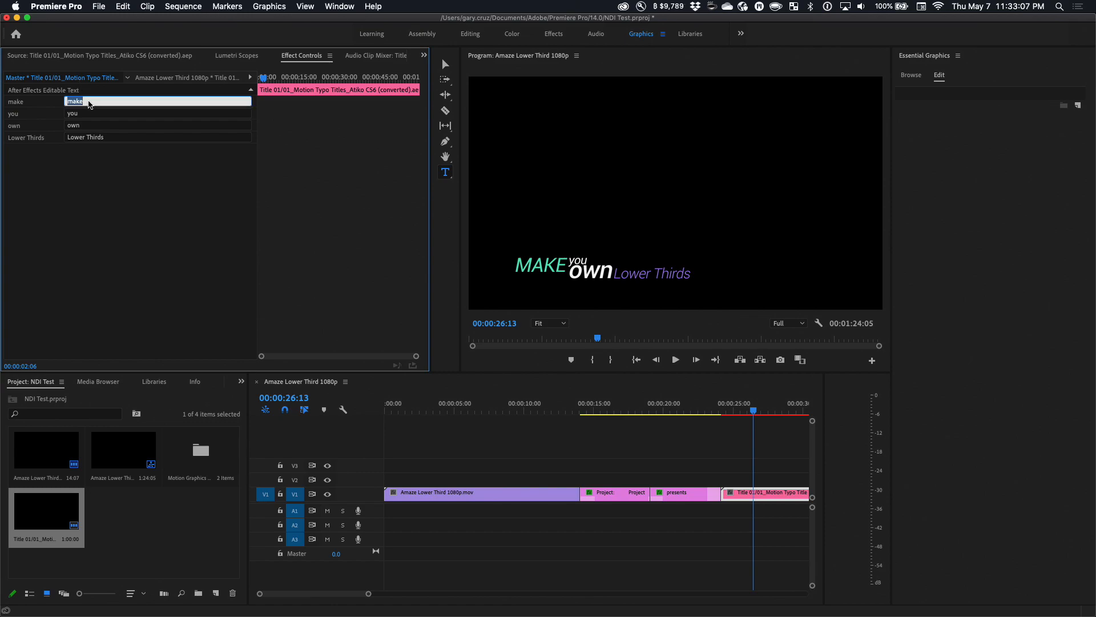
text(Gary)
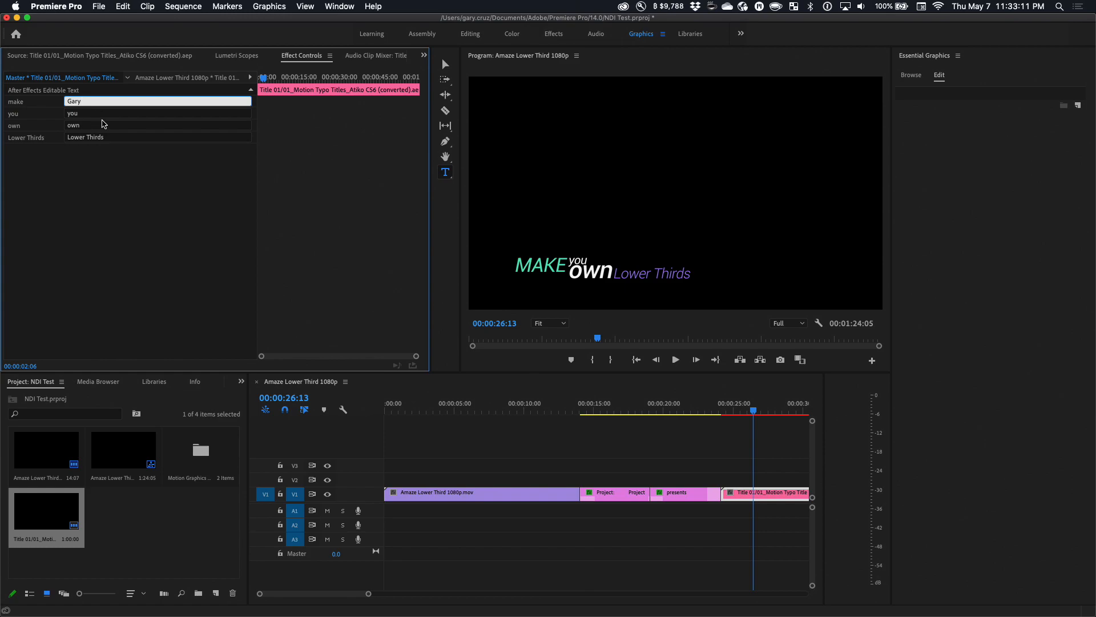
text(Cruz)
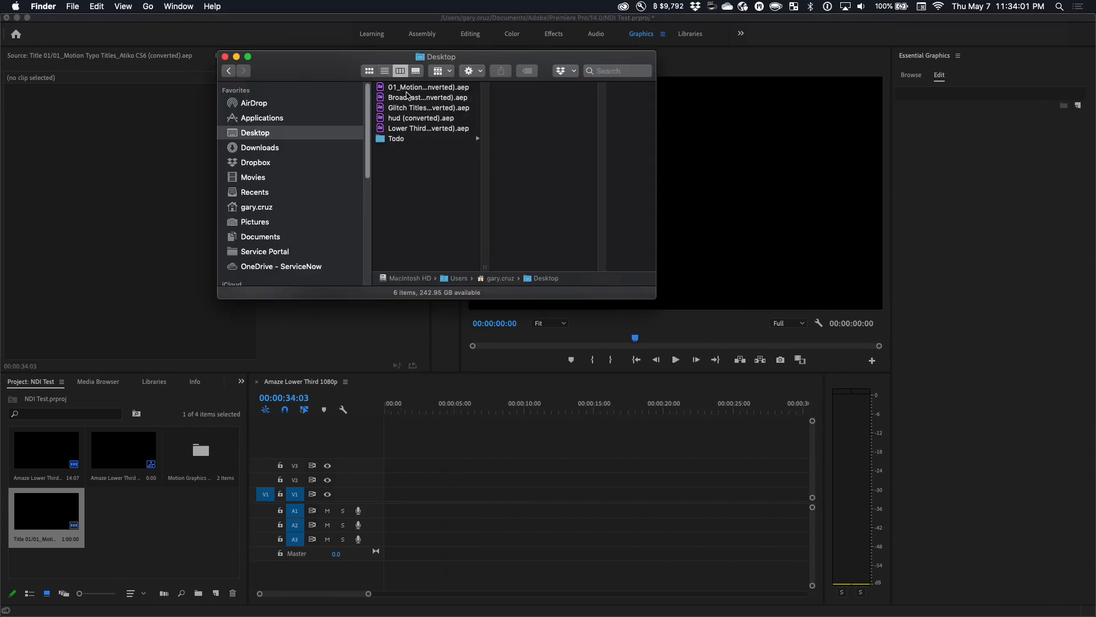
Open Broadcast Design News Package CS5 (converted).aep from the Desktop into Premiere Pro
click(427, 97)
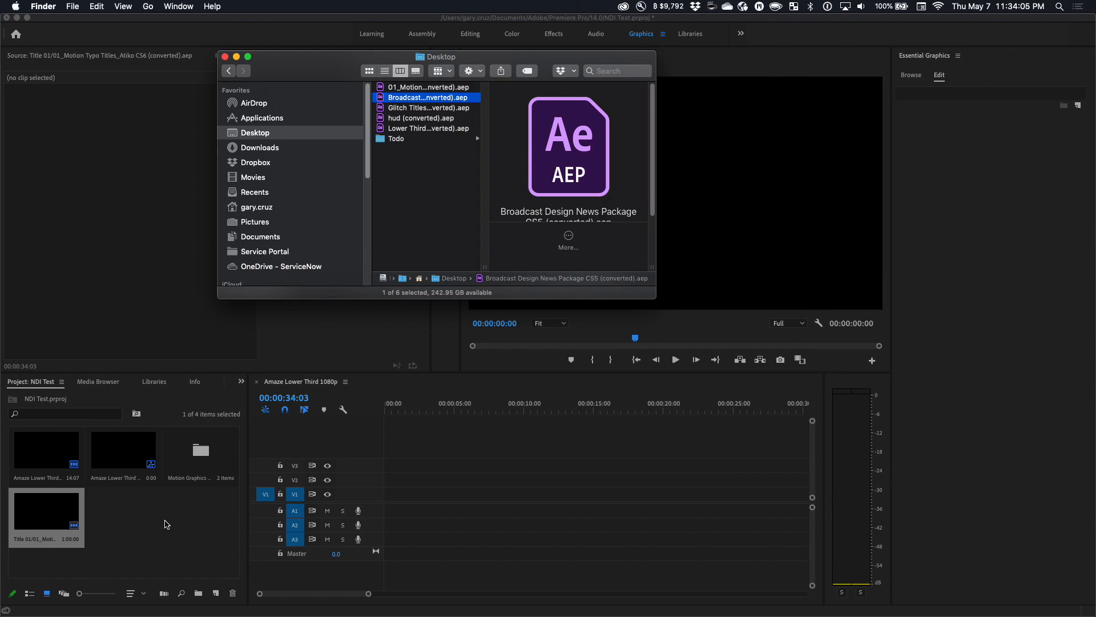
double_click(427, 97)
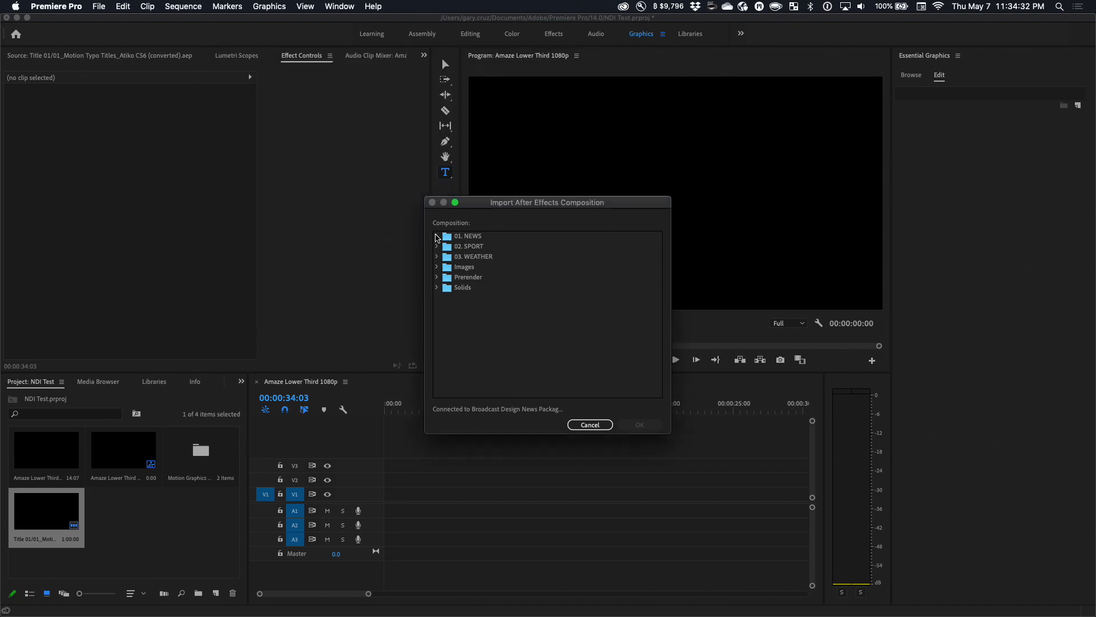
Import News_Lower_render from NEWS > 02. Lower Third into the project bin
click(436, 235)
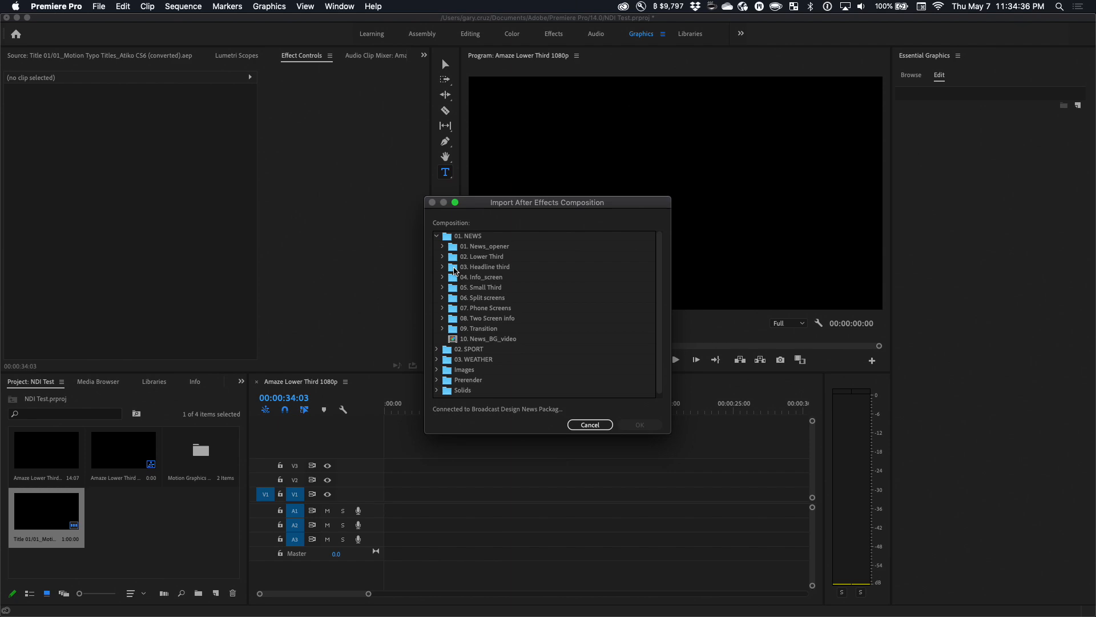
click(442, 255)
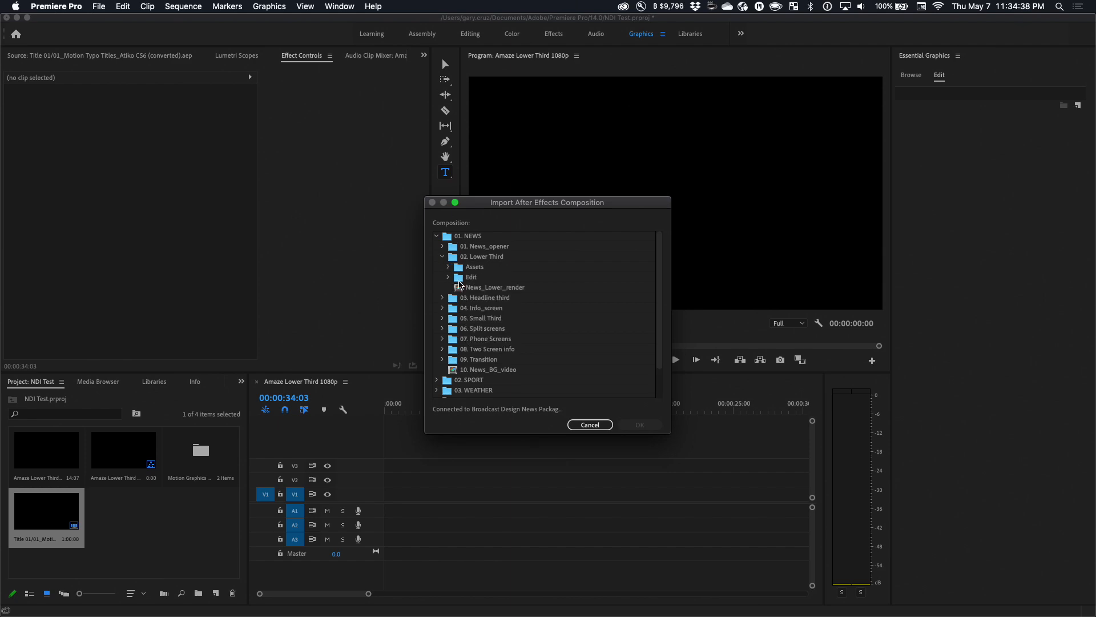
click(493, 286)
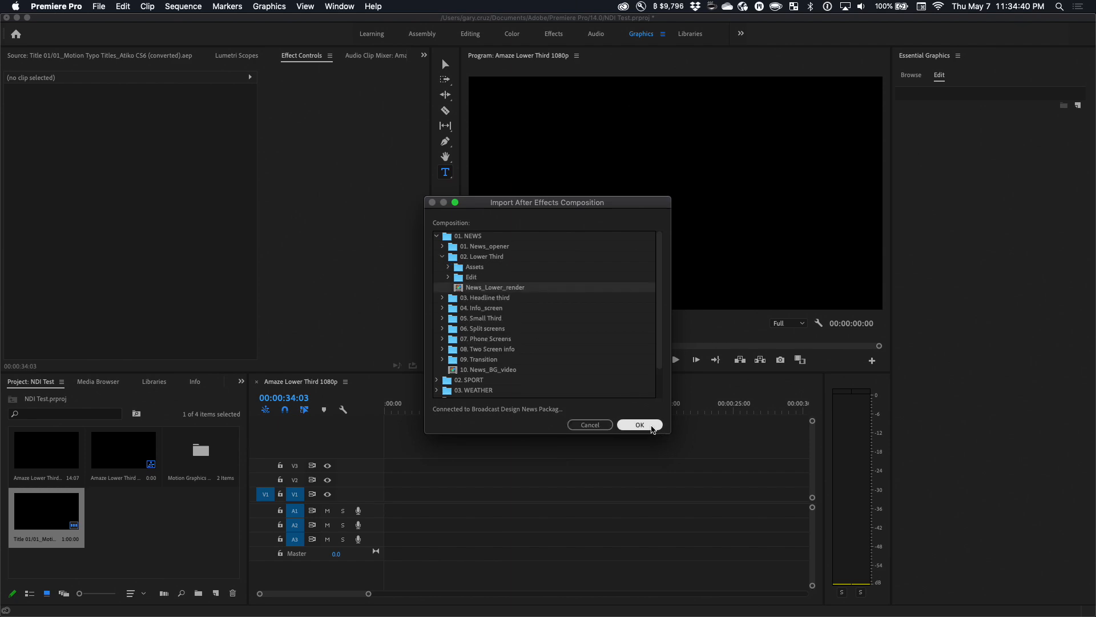
click(639, 424)
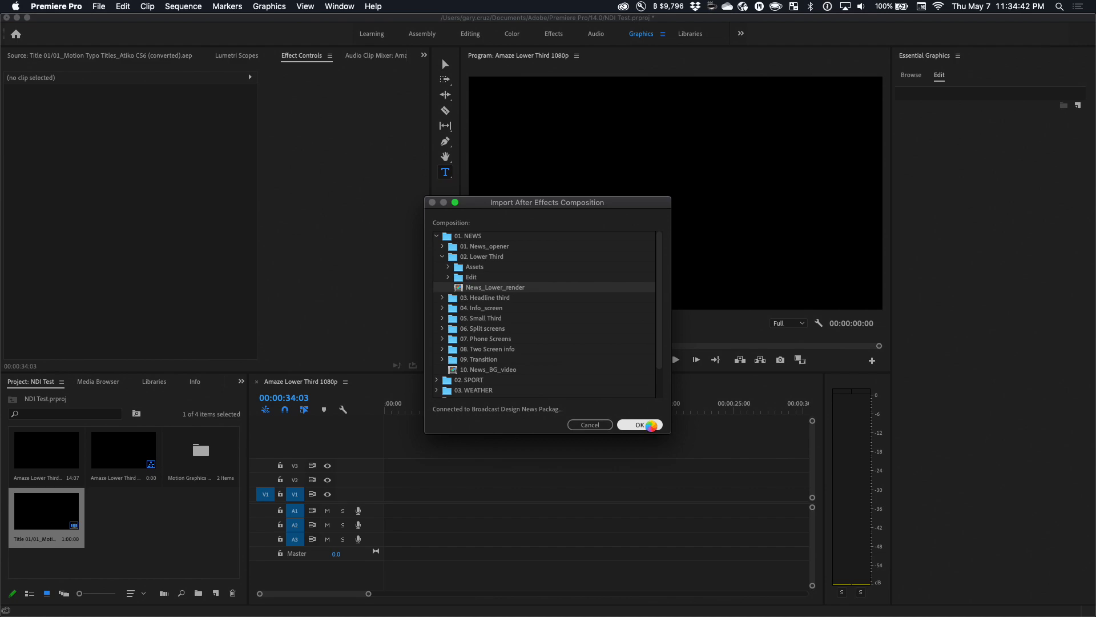
click(638, 424)
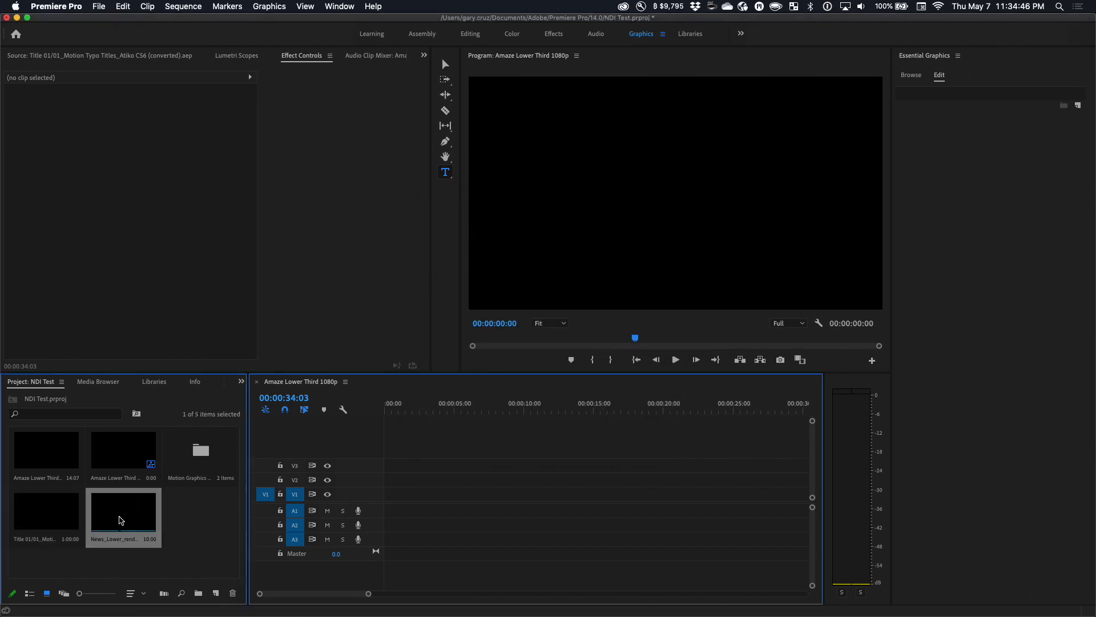
Drop News_Lower_render on V1 keeping sequence settings, then select it at the sequence start
drag(122, 507, 468, 465)
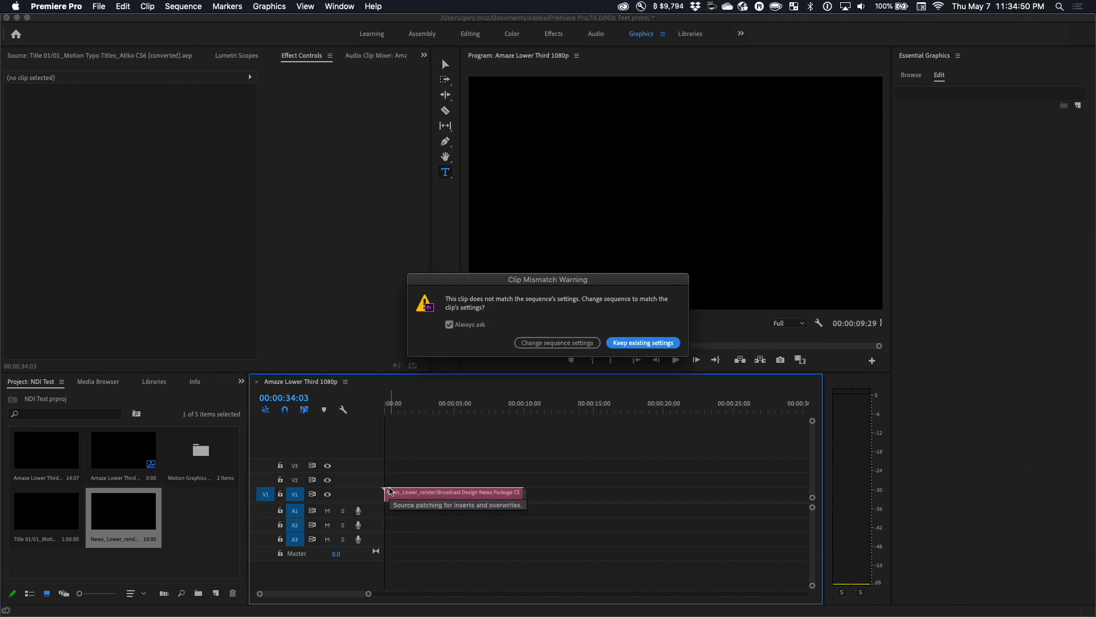
click(642, 343)
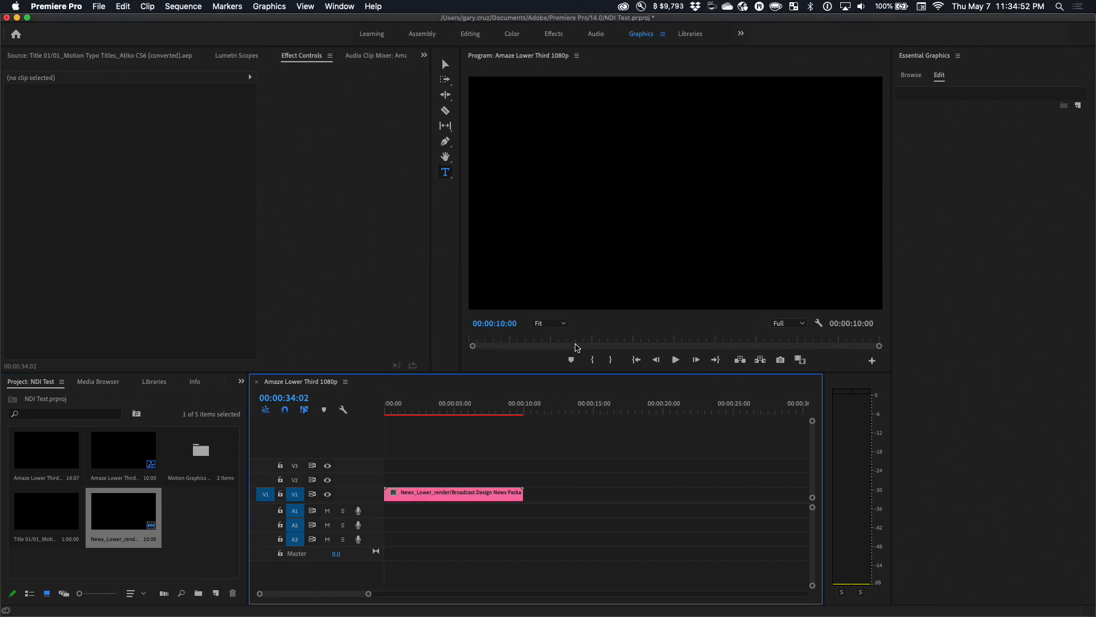
click(383, 411)
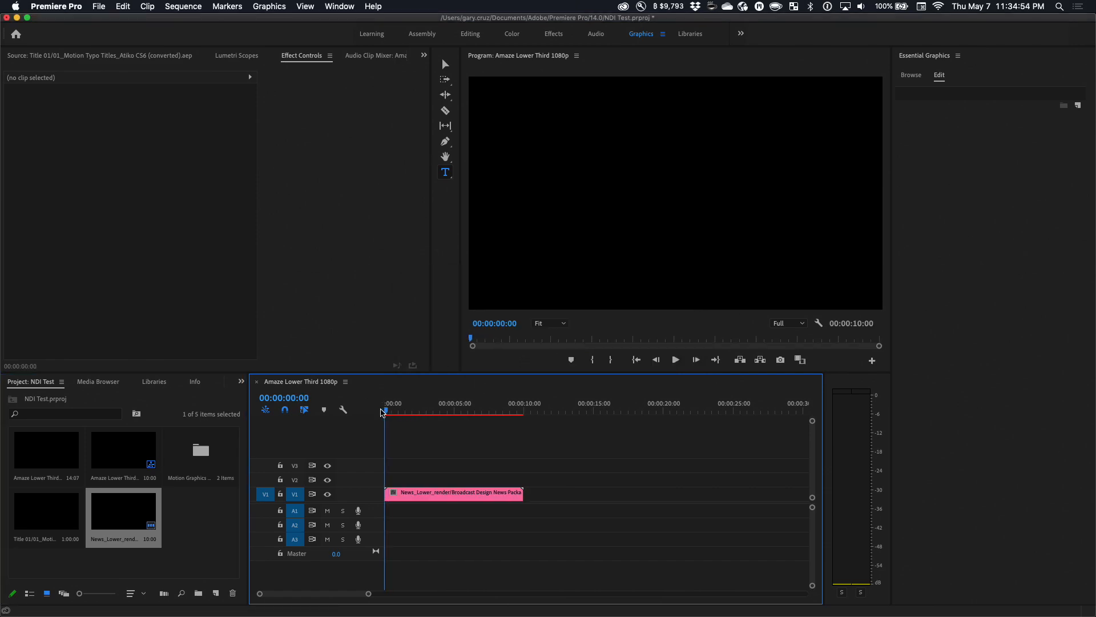
click(675, 360)
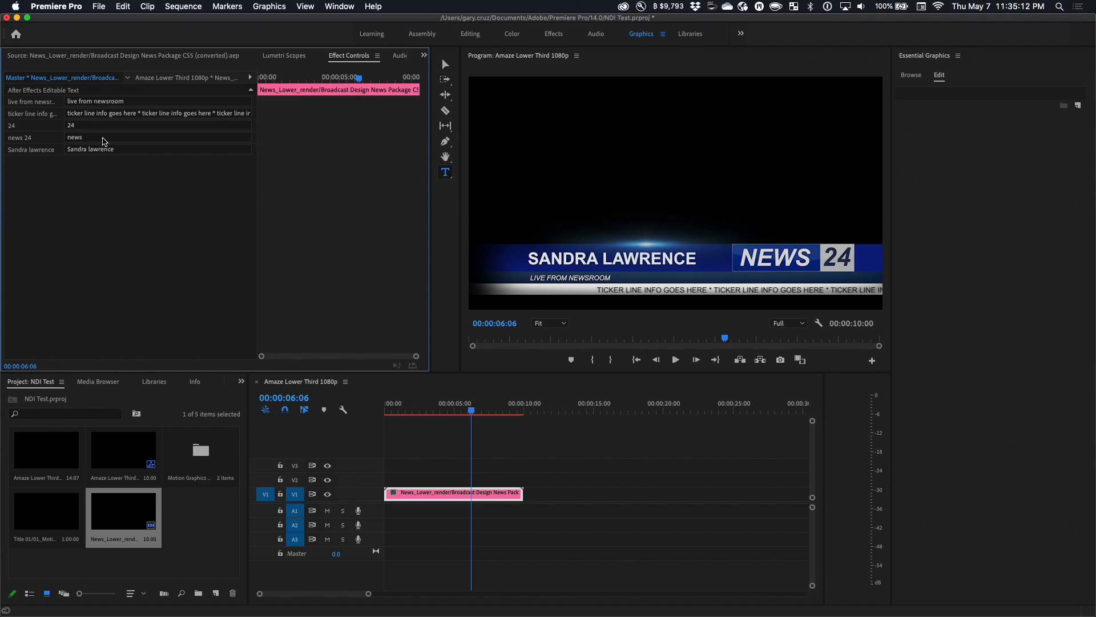
double_click(90, 149)
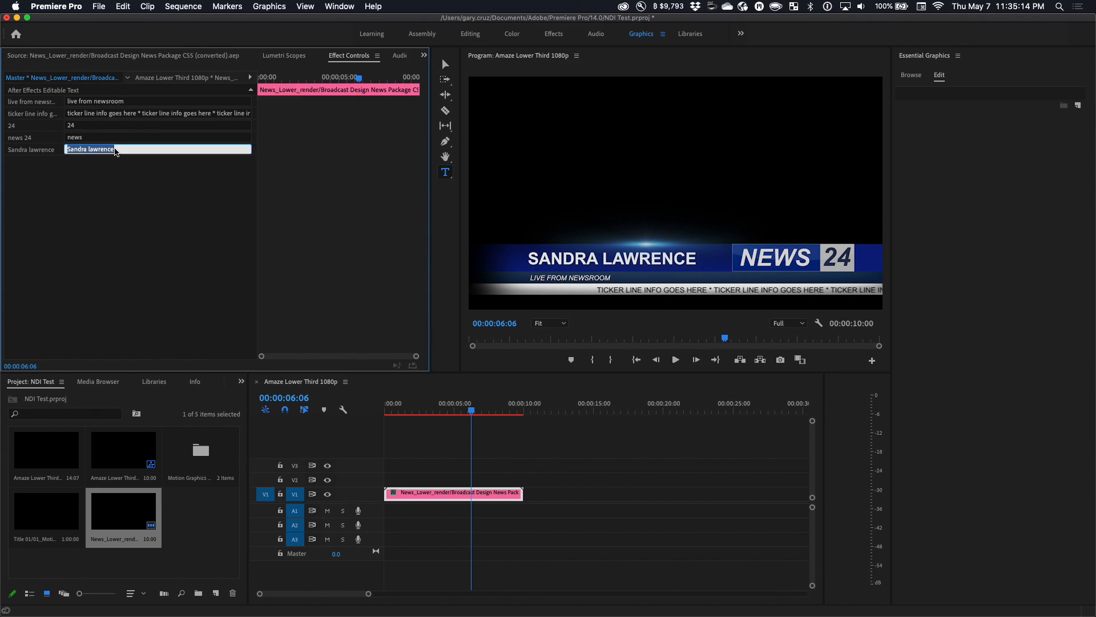
text(Gary Cruz)
click(158, 137)
text(ecamm)
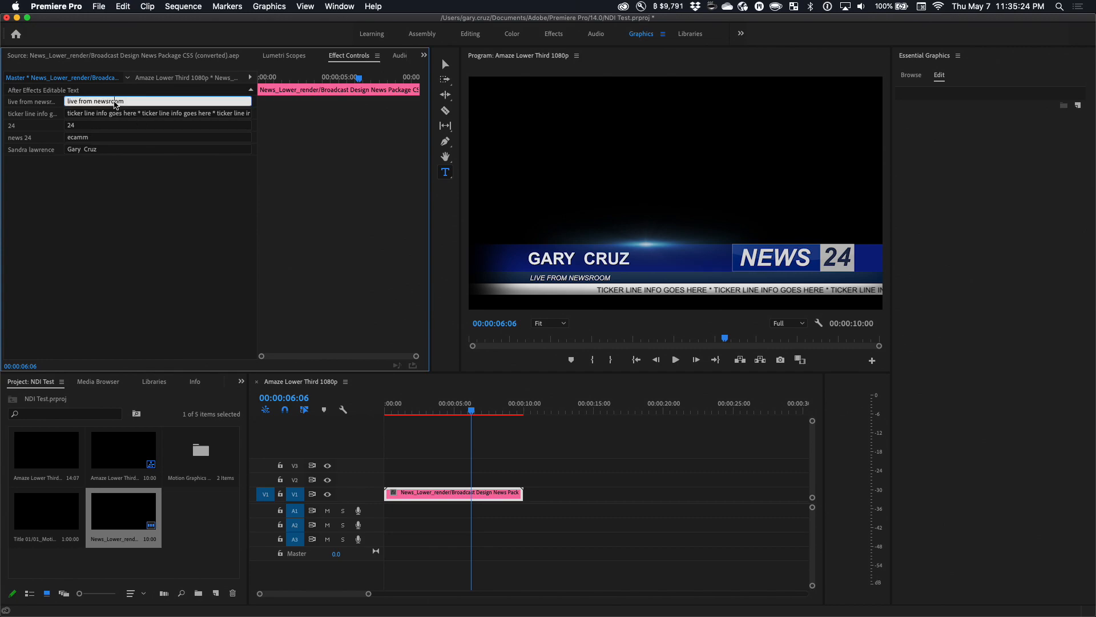
double_click(109, 101)
text(san francisc)
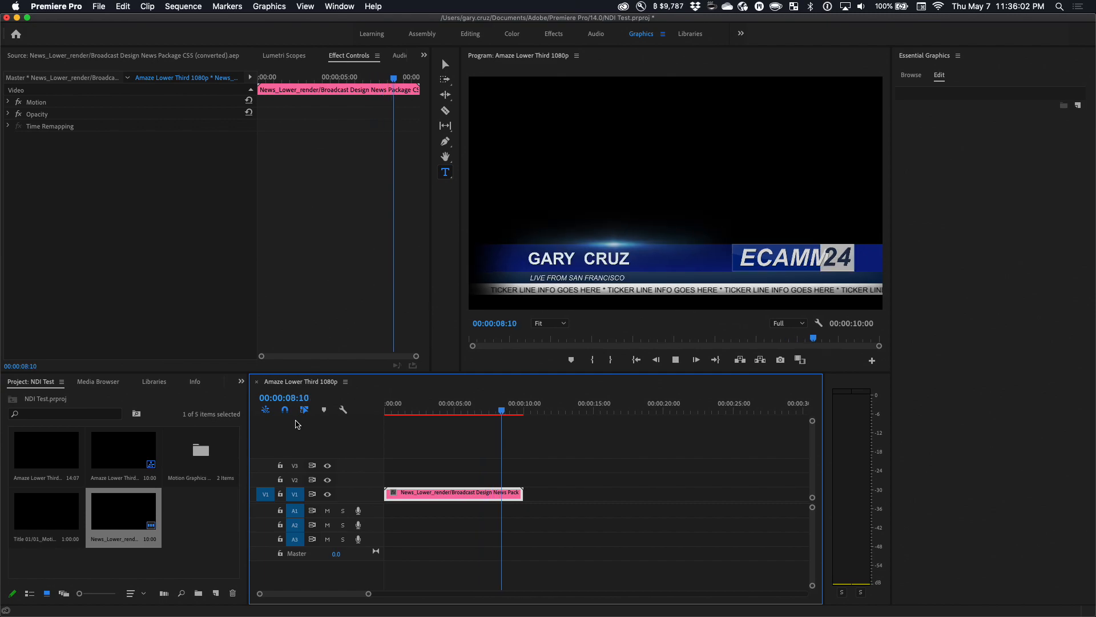
Preview the customized lower third, then switch to Finder
click(694, 359)
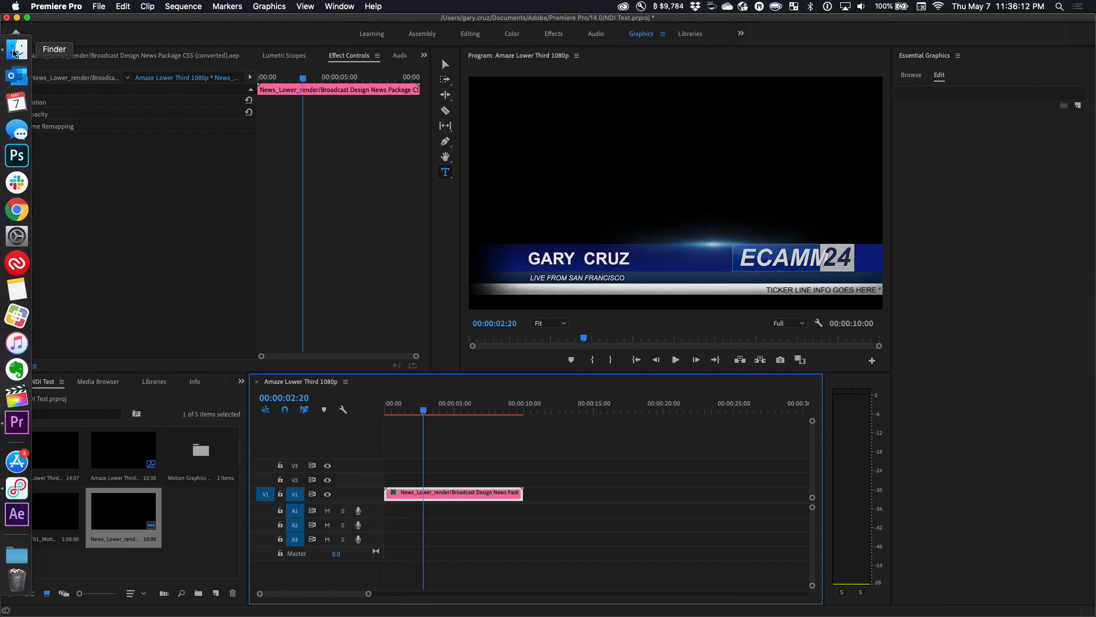
click(15, 49)
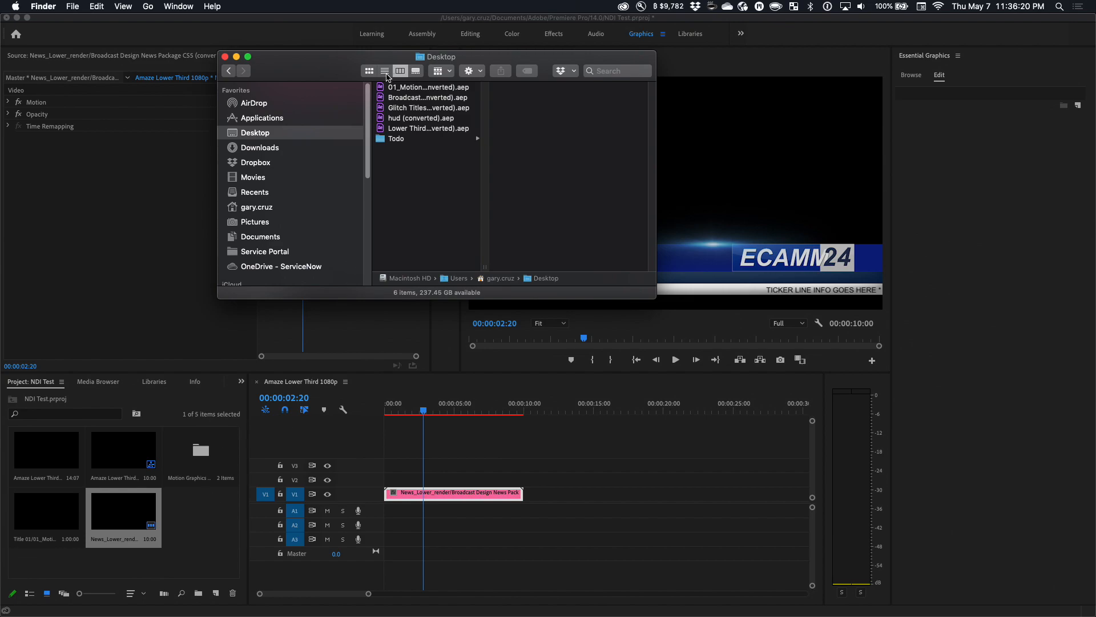
Quick-look and open the Broadcast Design News Package project, expanding the 01. NEWS folder
click(427, 97)
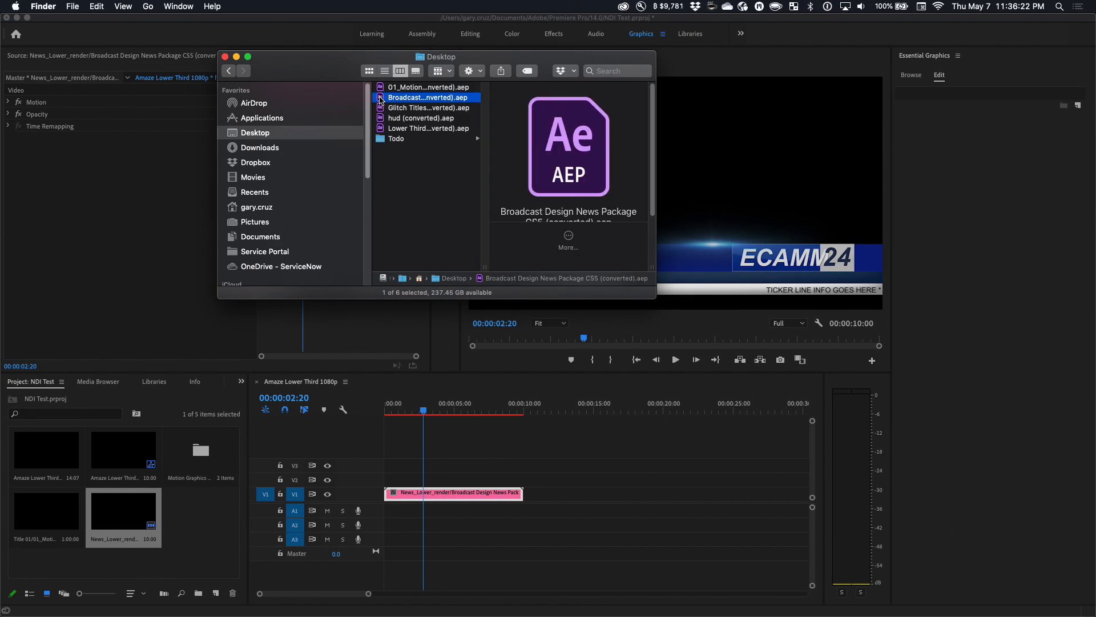
key(space)
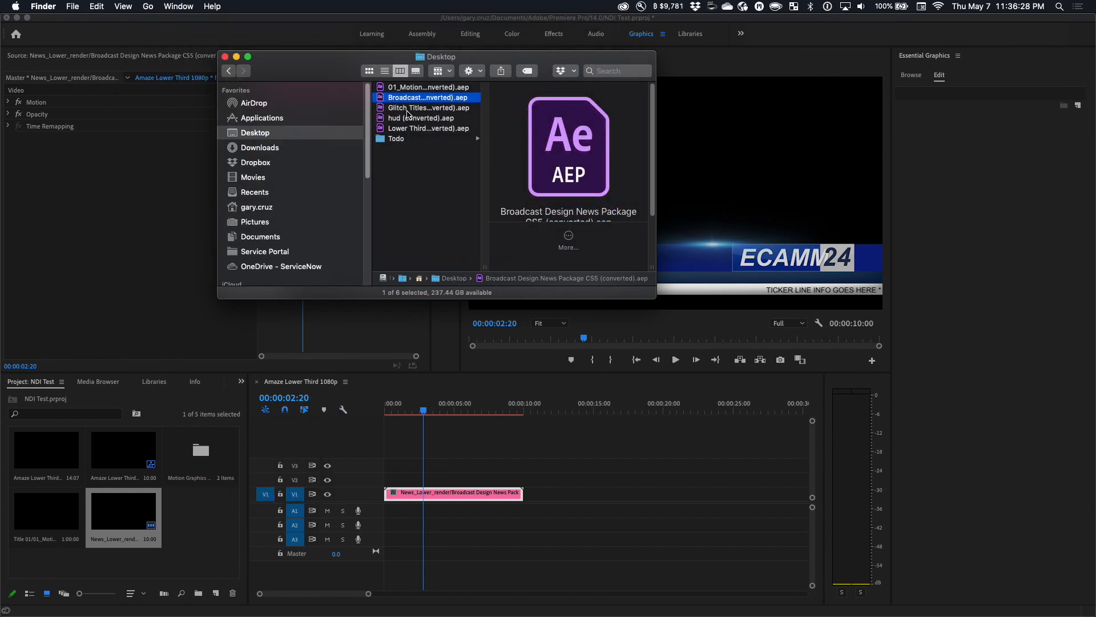
mouse_move(207, 518)
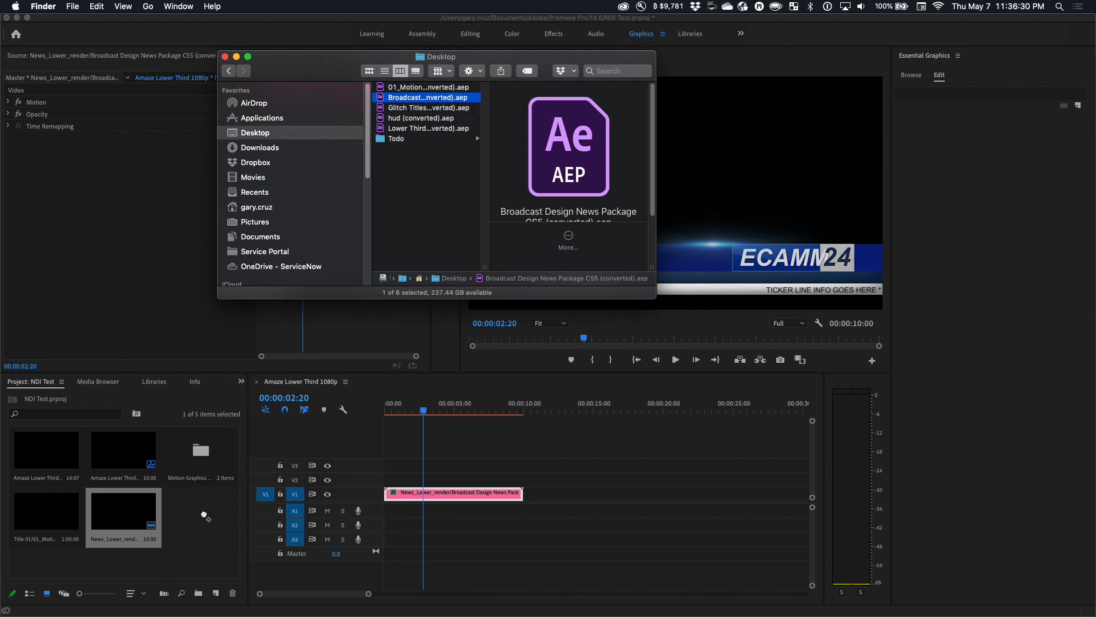
double_click(425, 97)
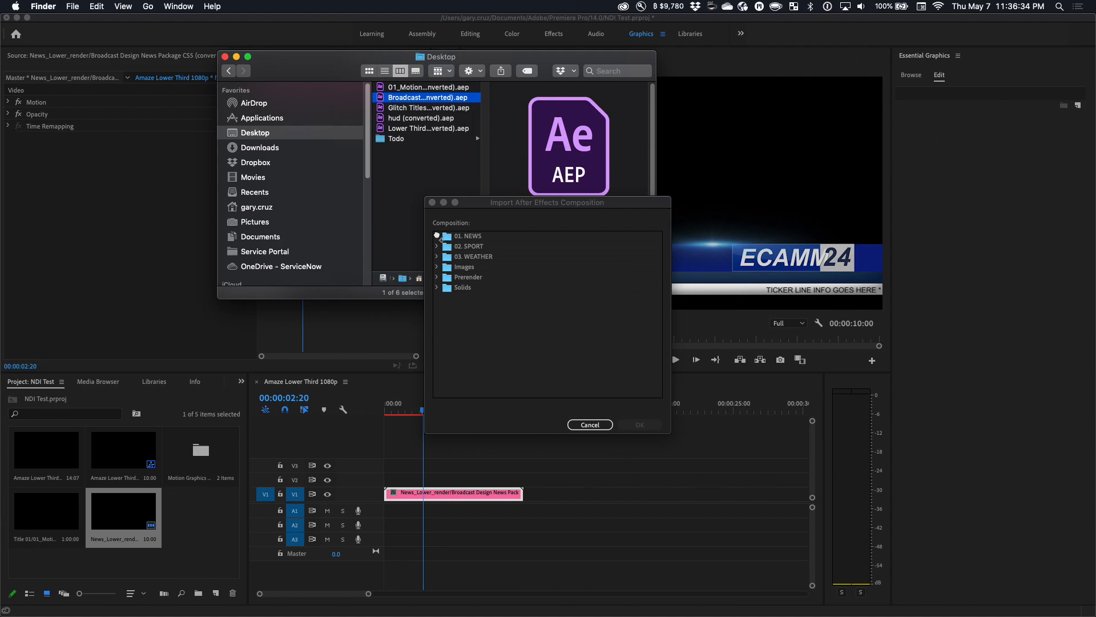
click(436, 236)
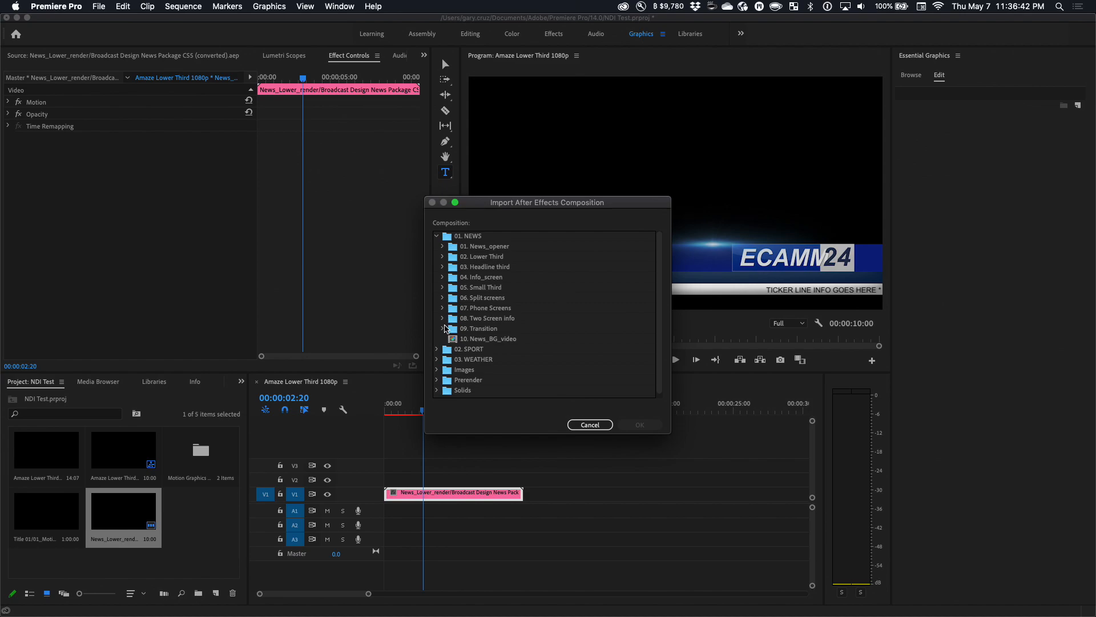
Expand a news composition folder to find News_Phone_screen_render
click(443, 308)
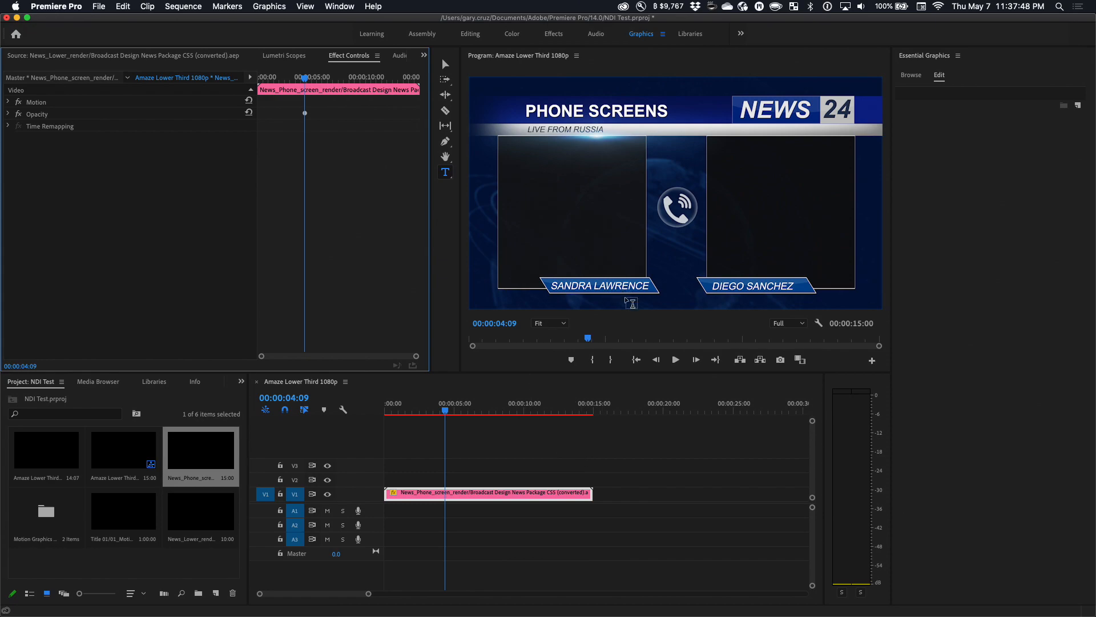
mouse_move(580, 217)
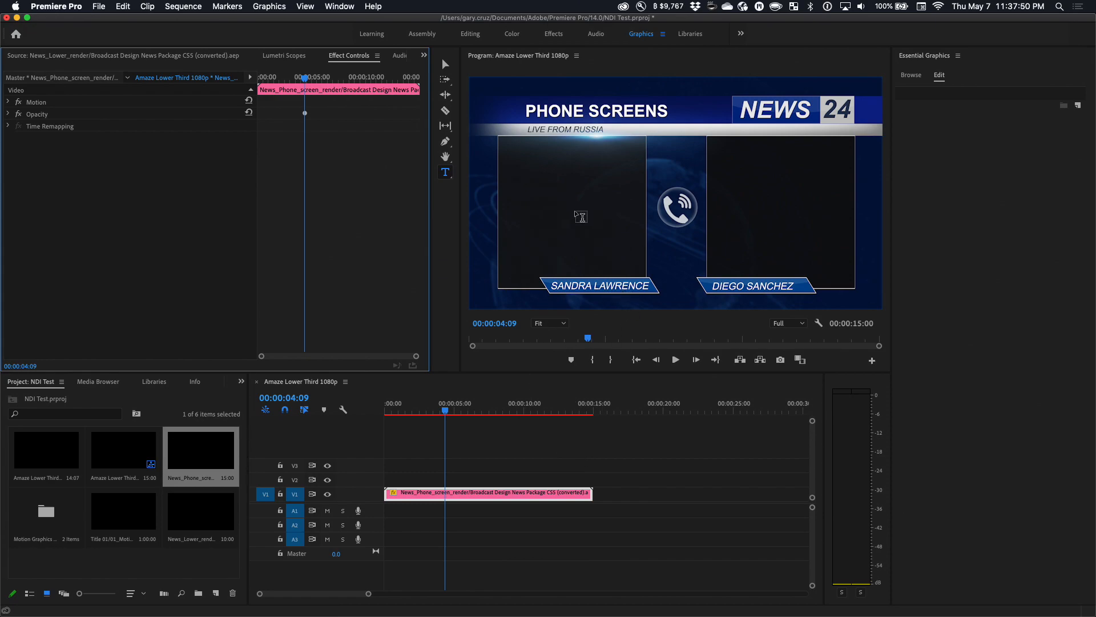
mouse_move(571, 237)
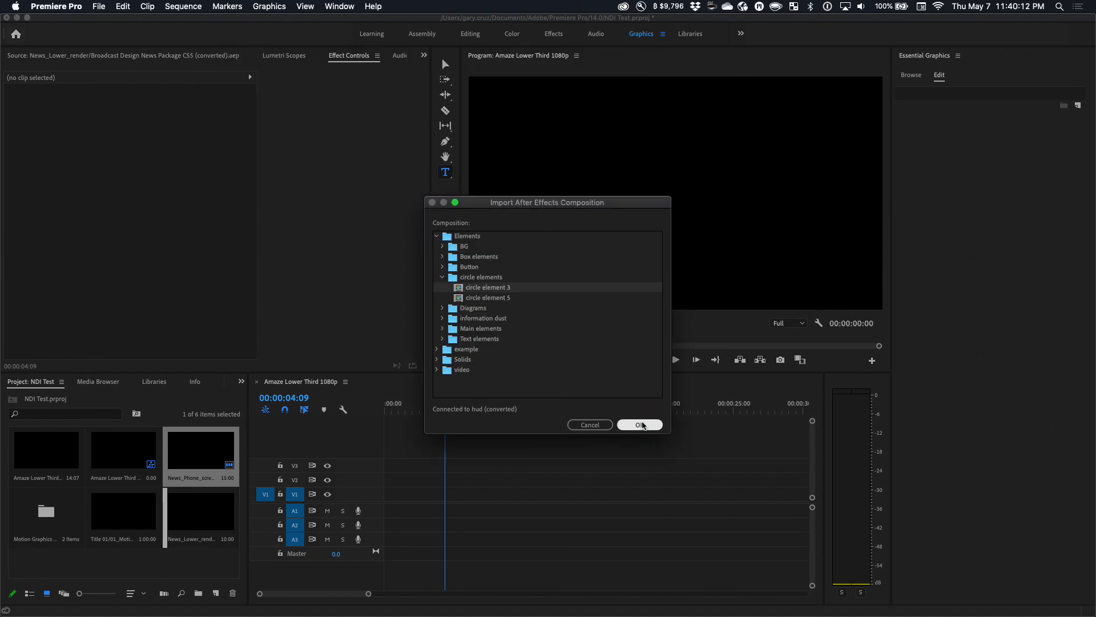
Confirm importing circle element 3 and circle element 5 from hud
click(638, 424)
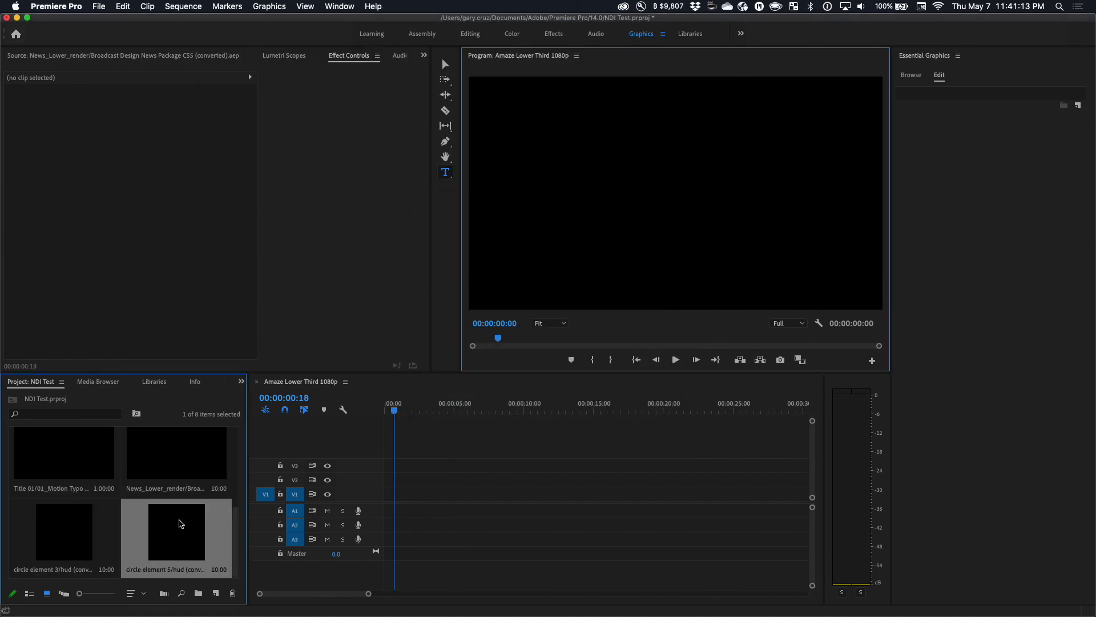